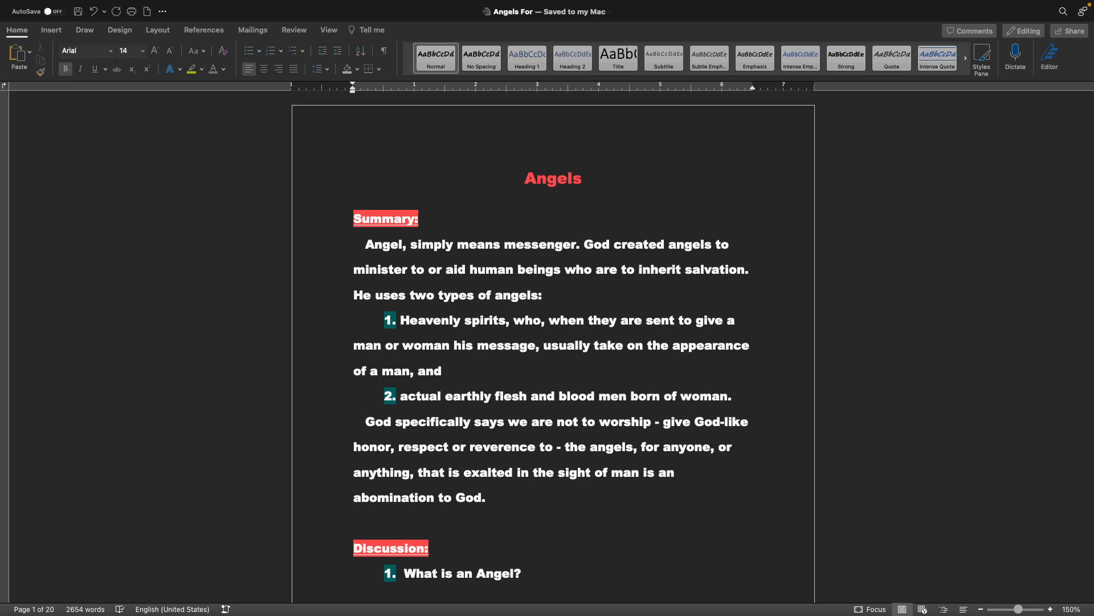
scroll("down", 3)
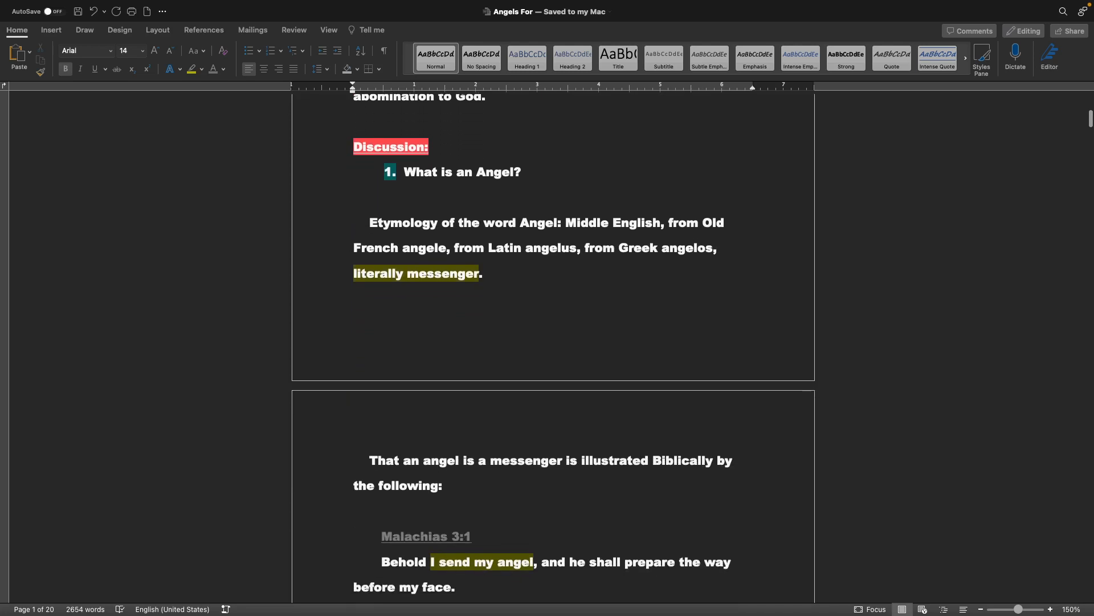
scroll("down", 3)
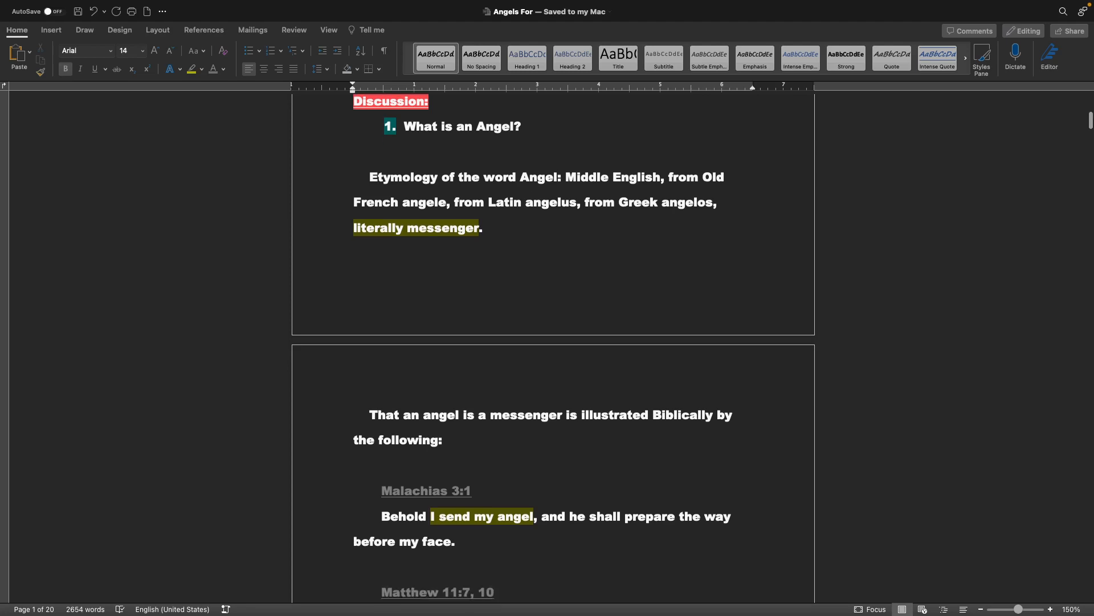
scroll("down", 3)
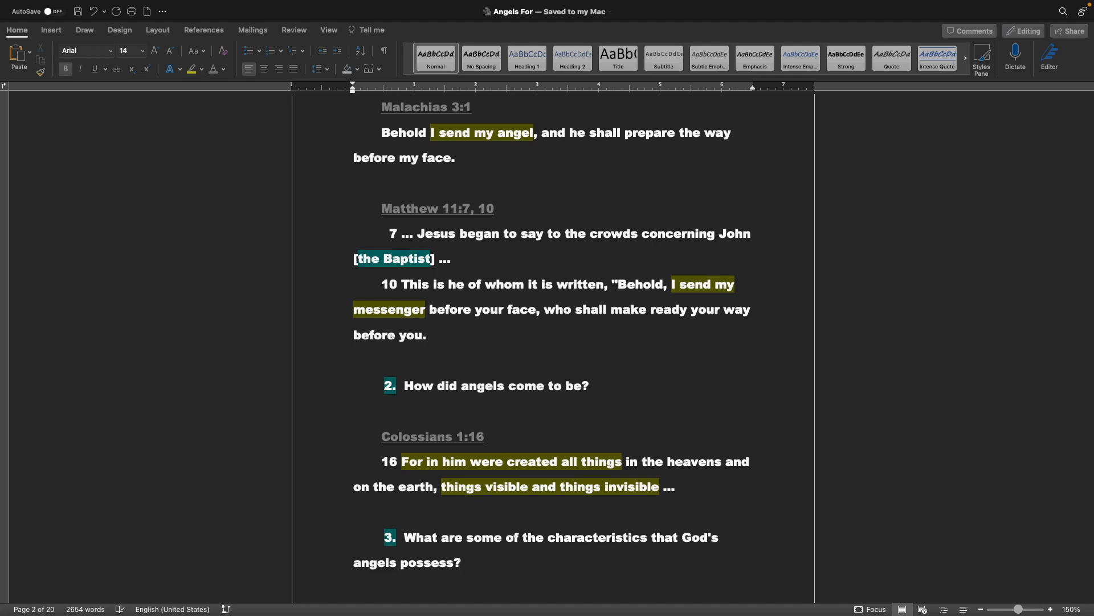
scroll("down", 3)
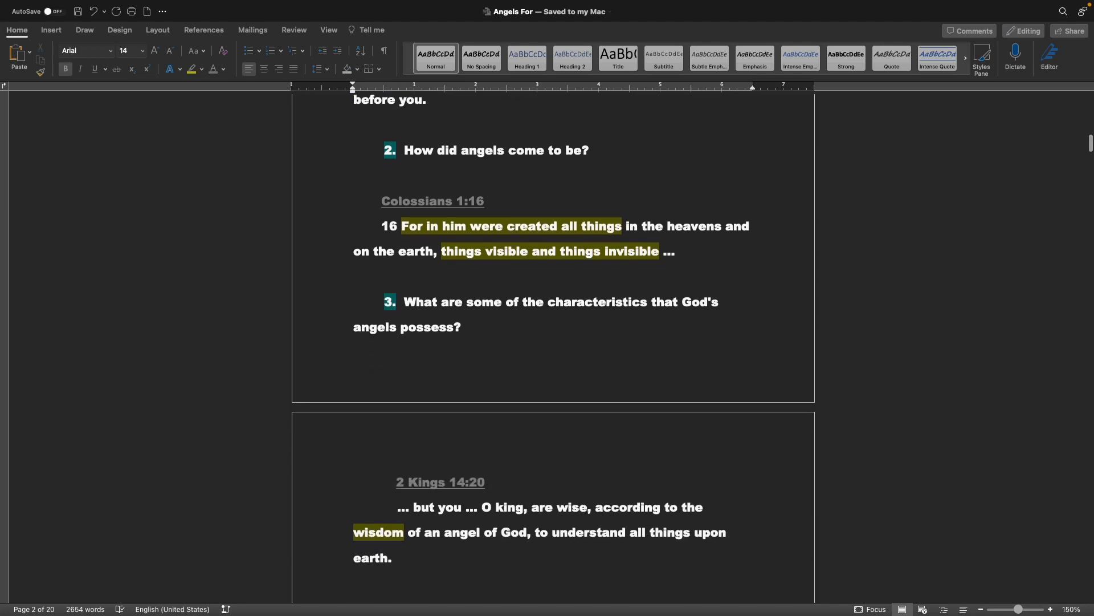
scroll("down", 3)
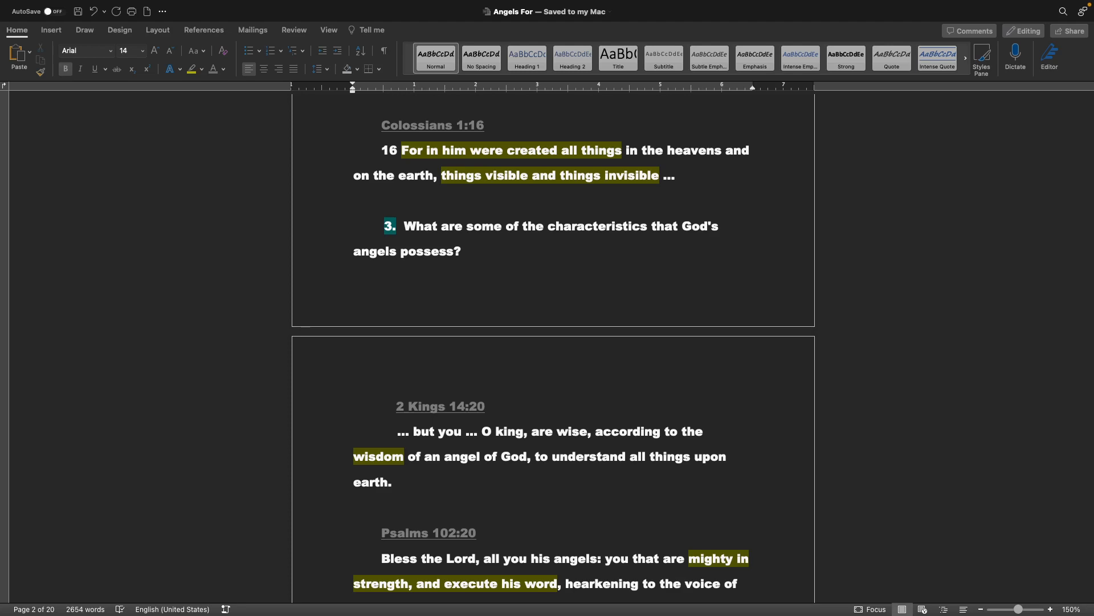
scroll("down", 3)
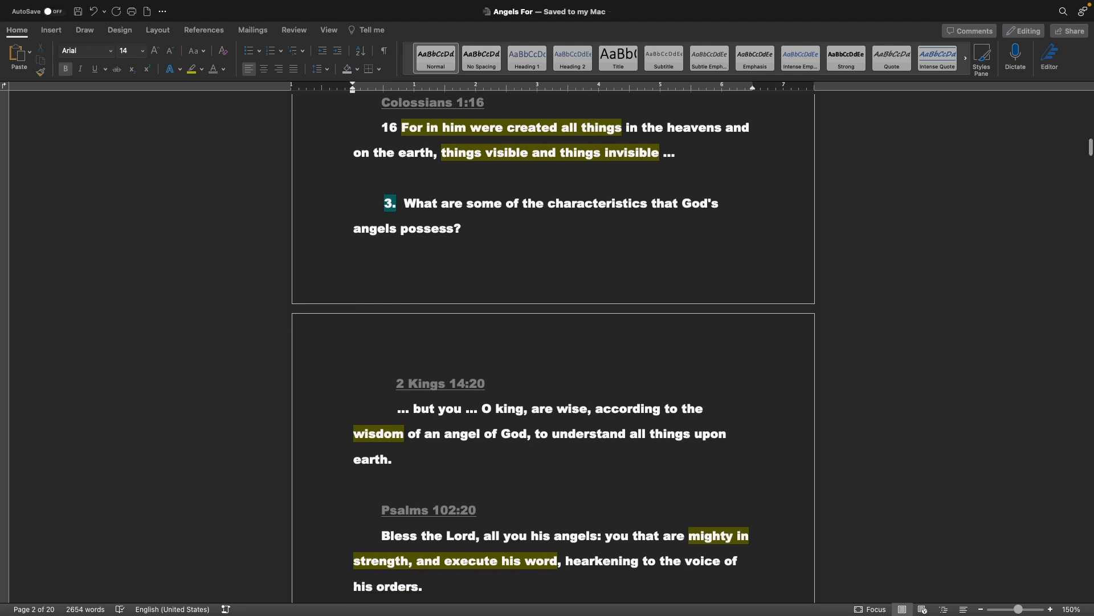
scroll("down", 3)
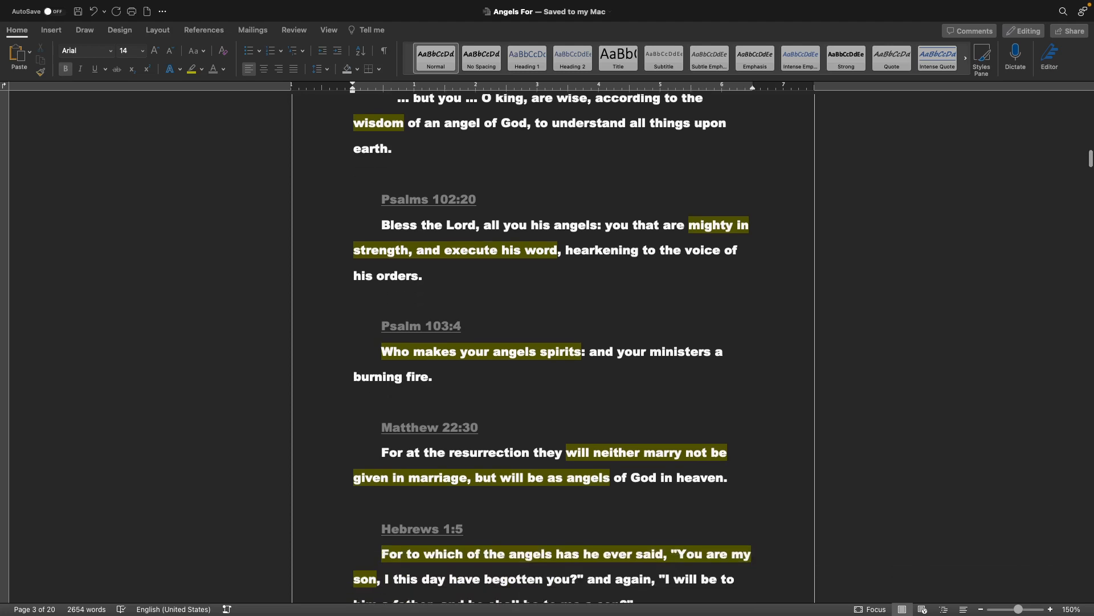
scroll("down", 3)
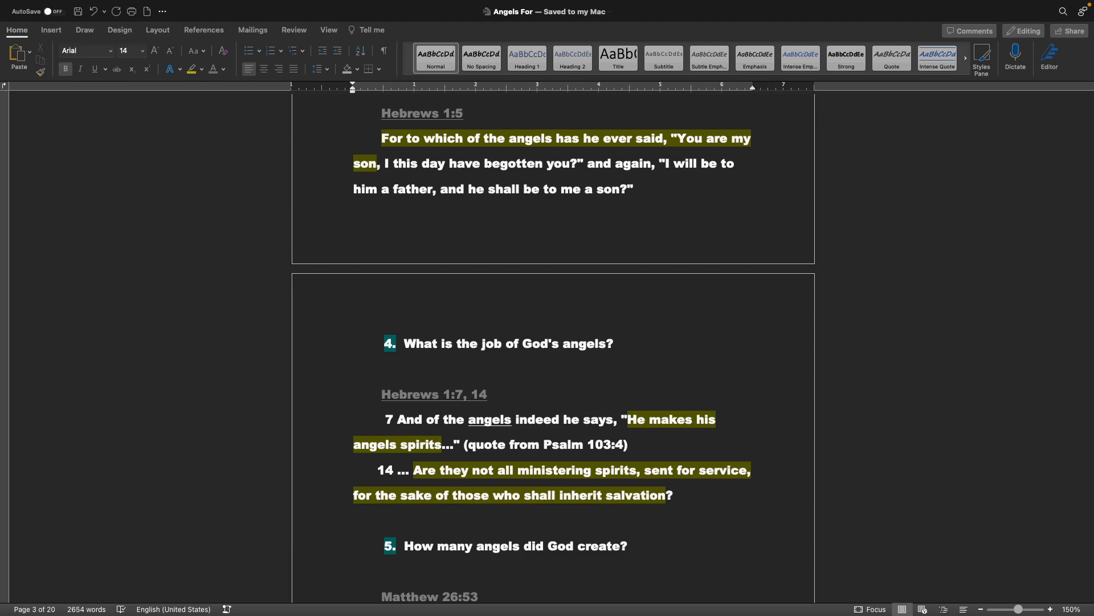
scroll("down", 3)
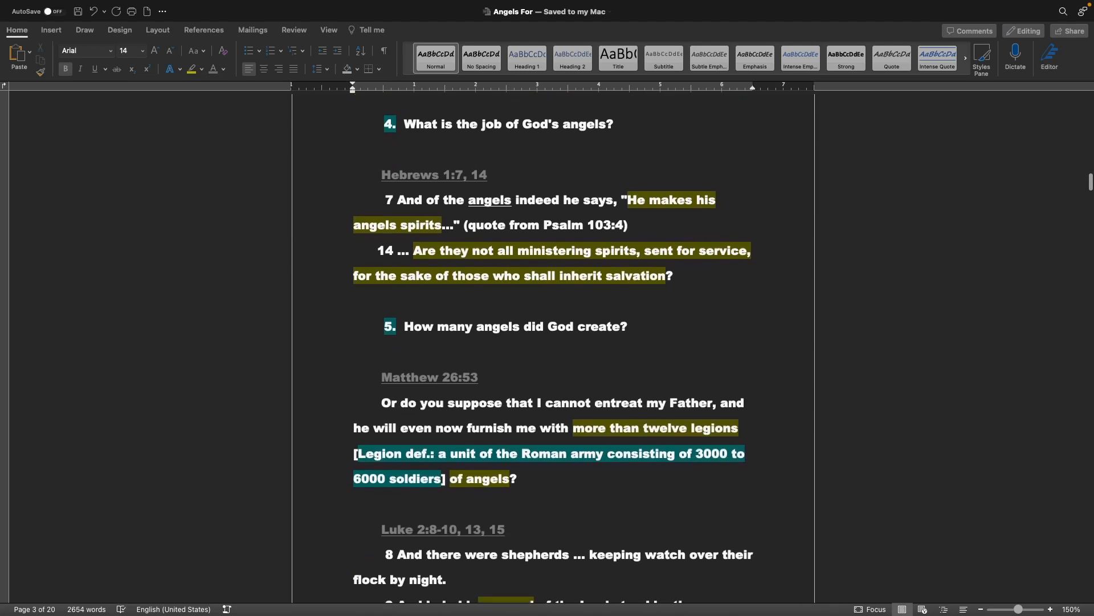
scroll("down", 3)
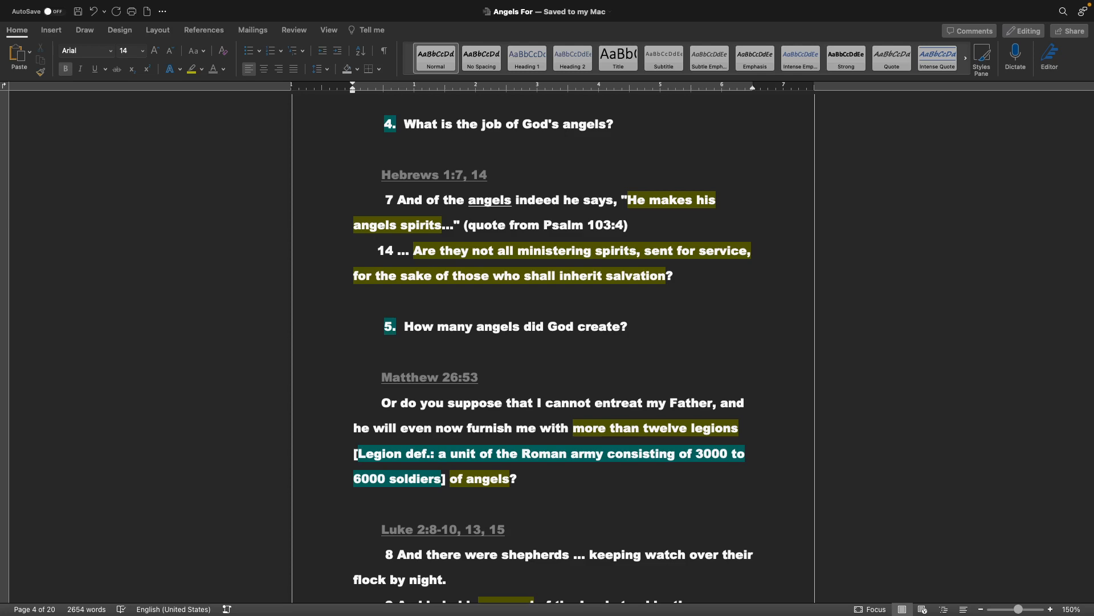
scroll("down", 3)
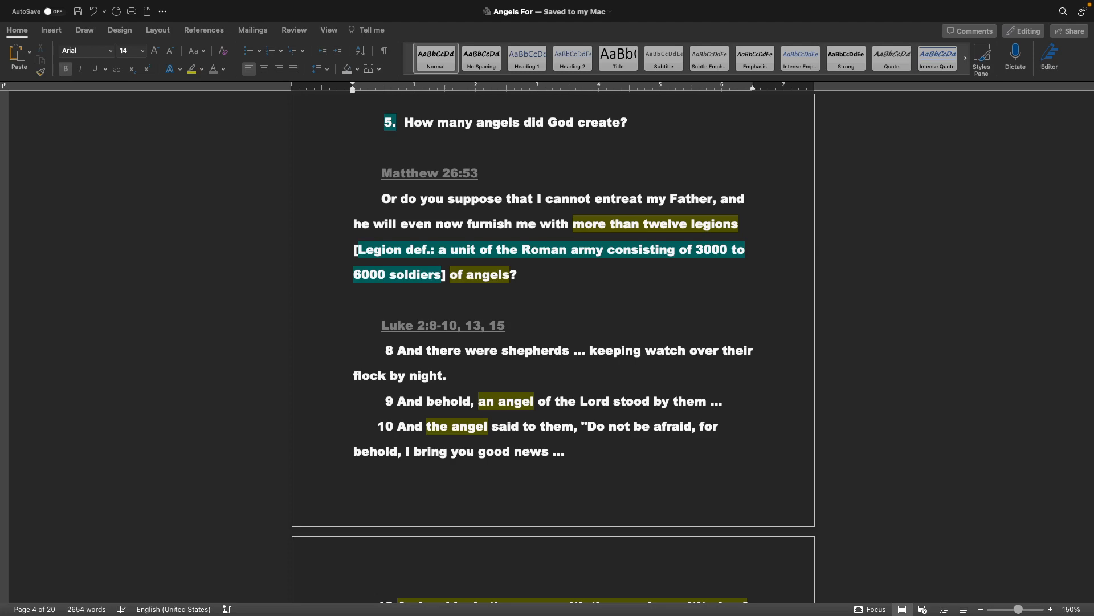
scroll("down", 3)
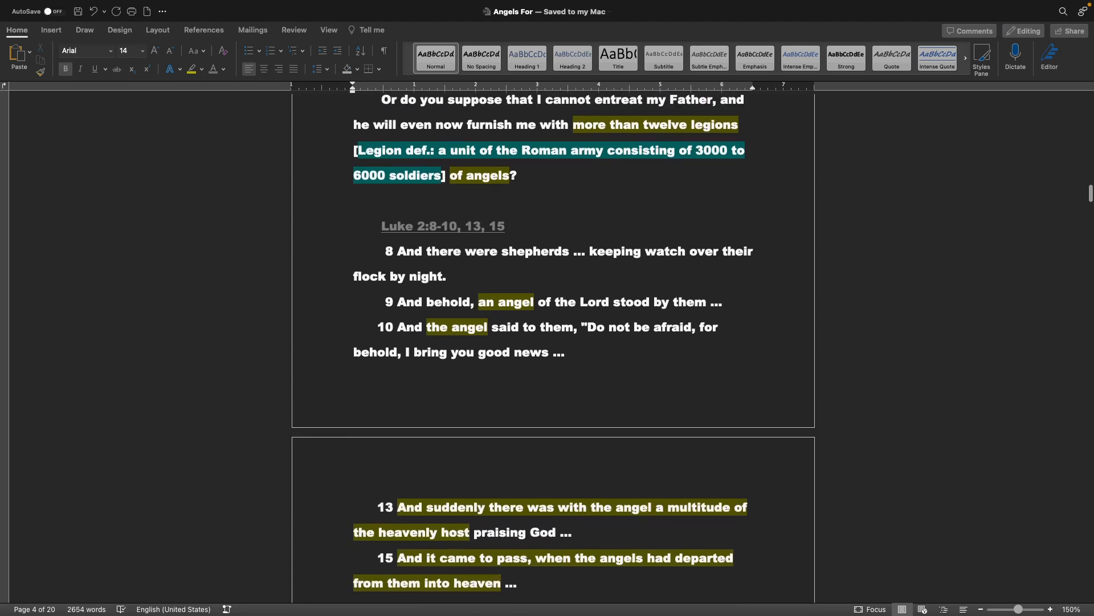
scroll("down", 3)
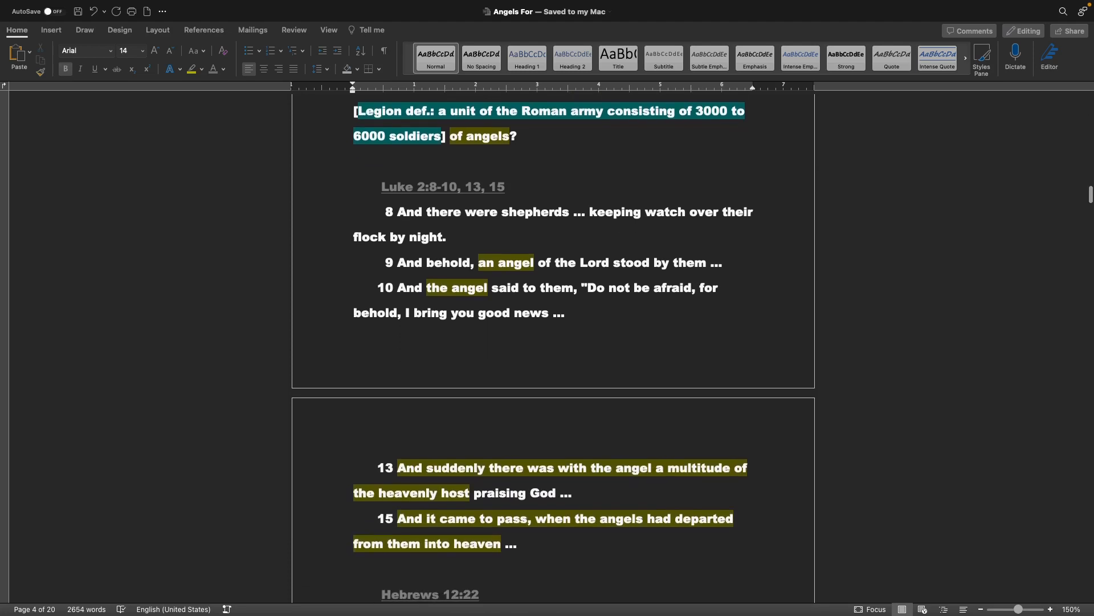
scroll("down", 3)
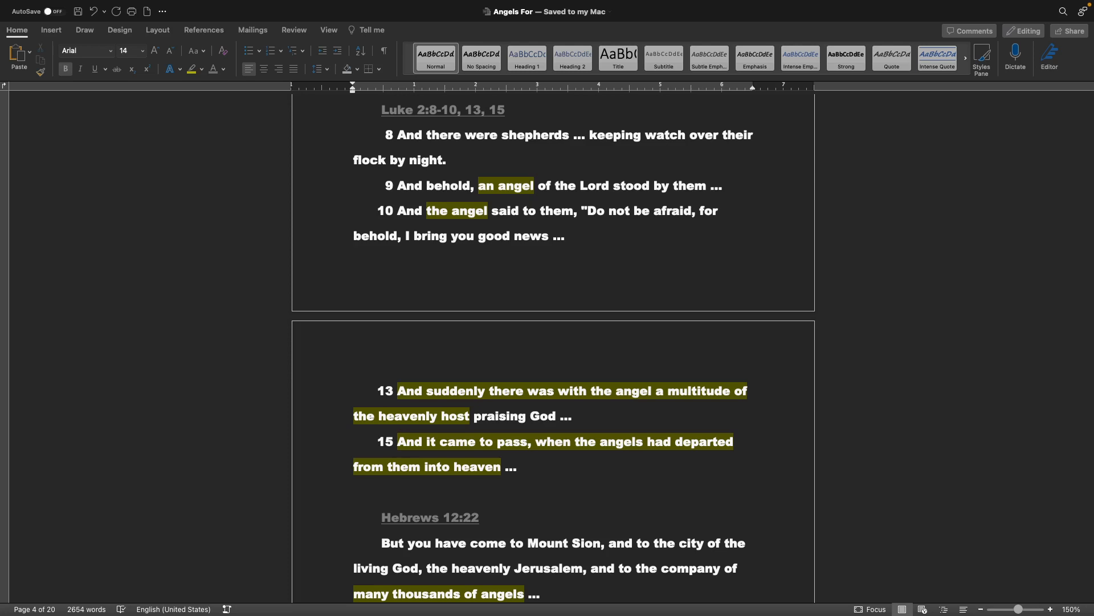
scroll("down", 3)
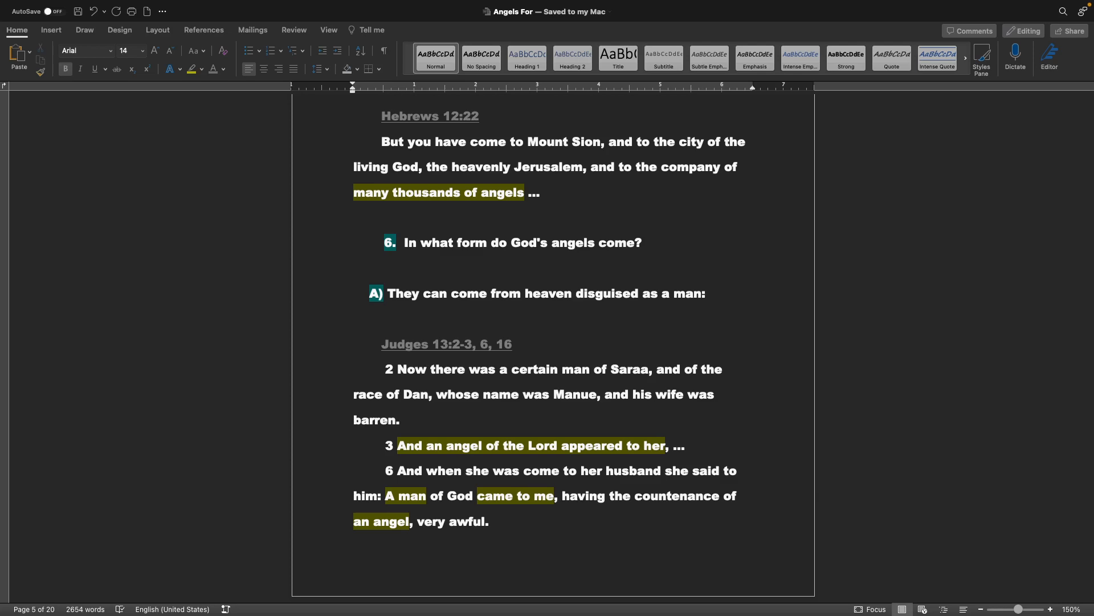
scroll("down", 3)
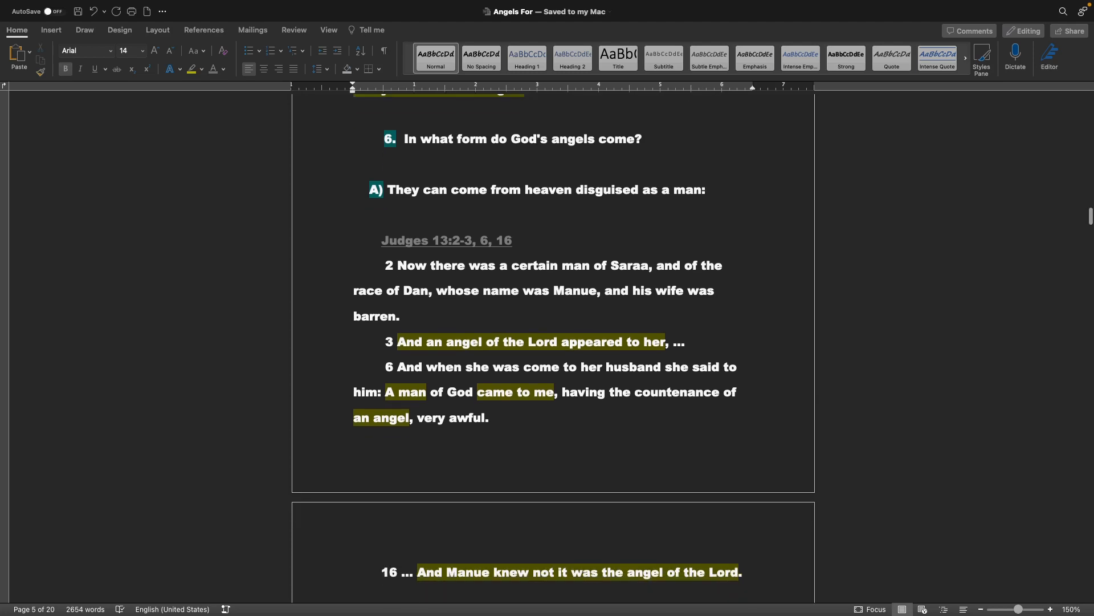
scroll("down", 3)
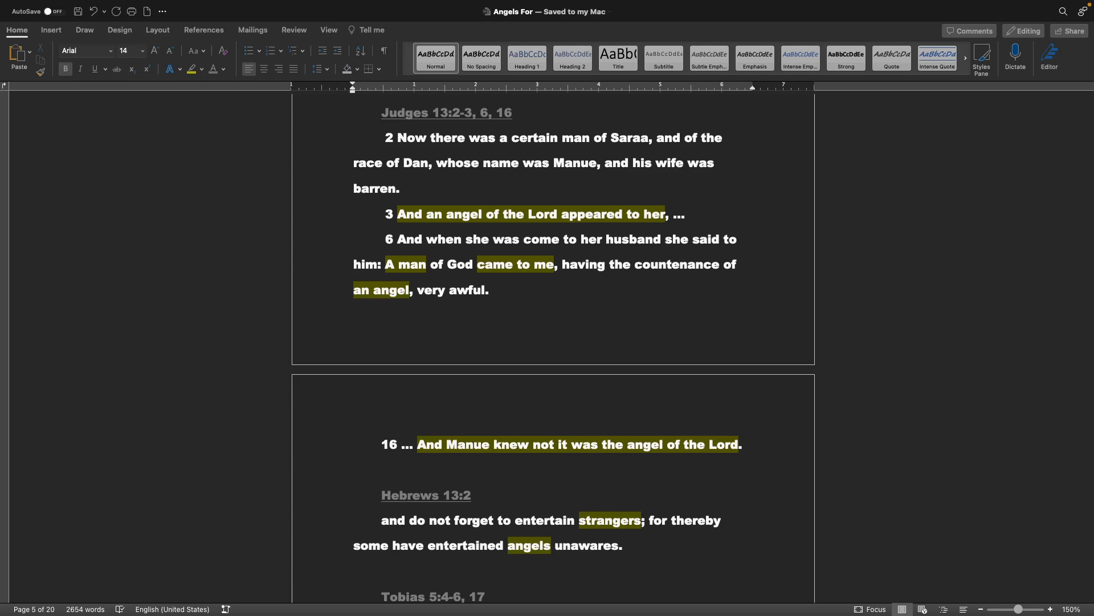
scroll("down", 3)
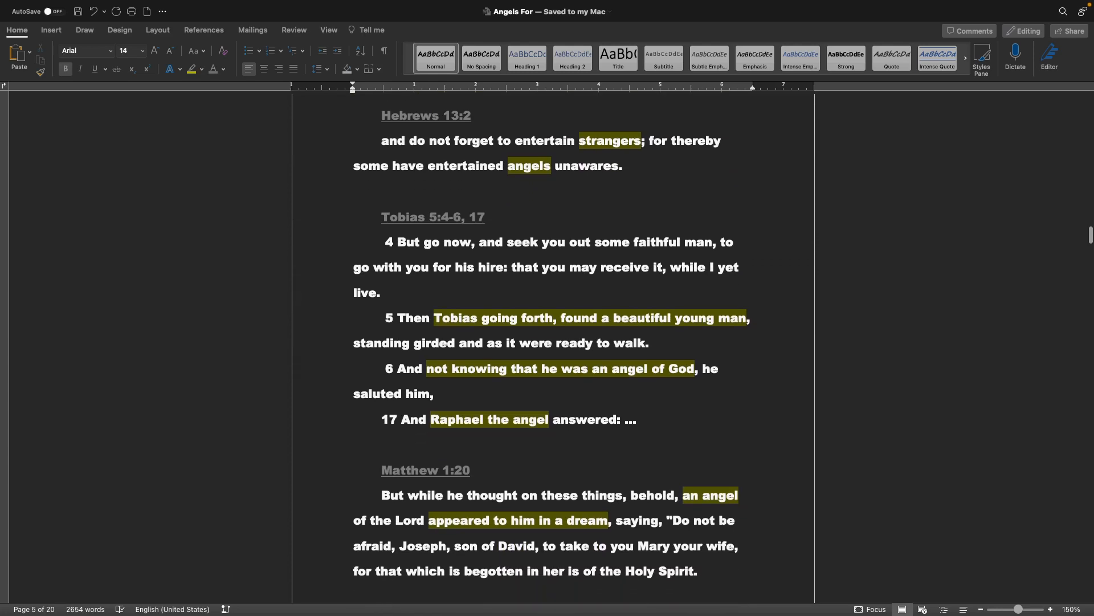
scroll("down", 3)
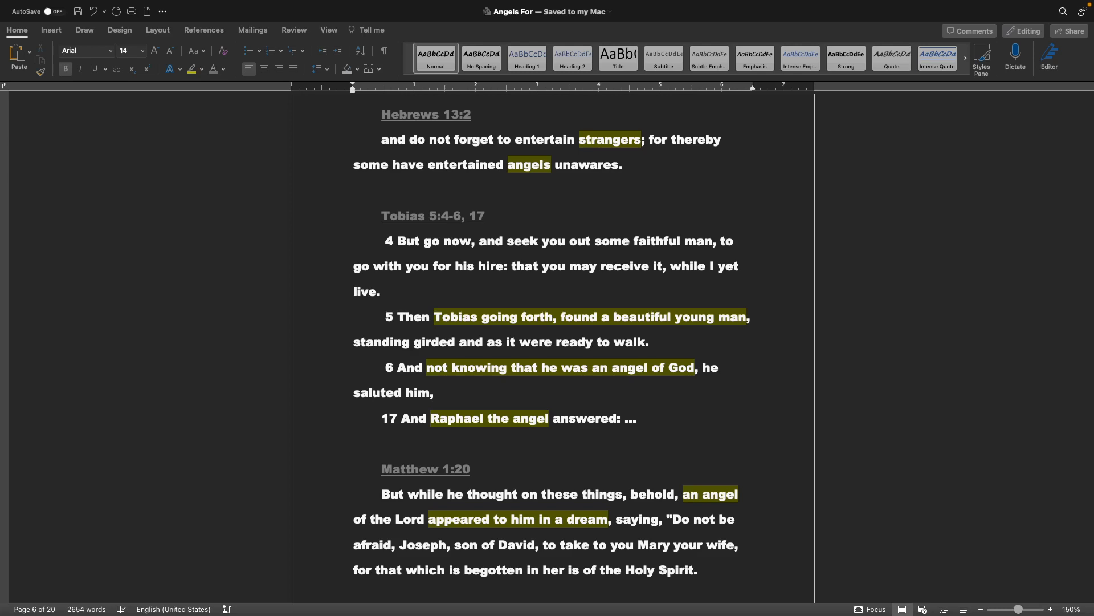
scroll("down", 3)
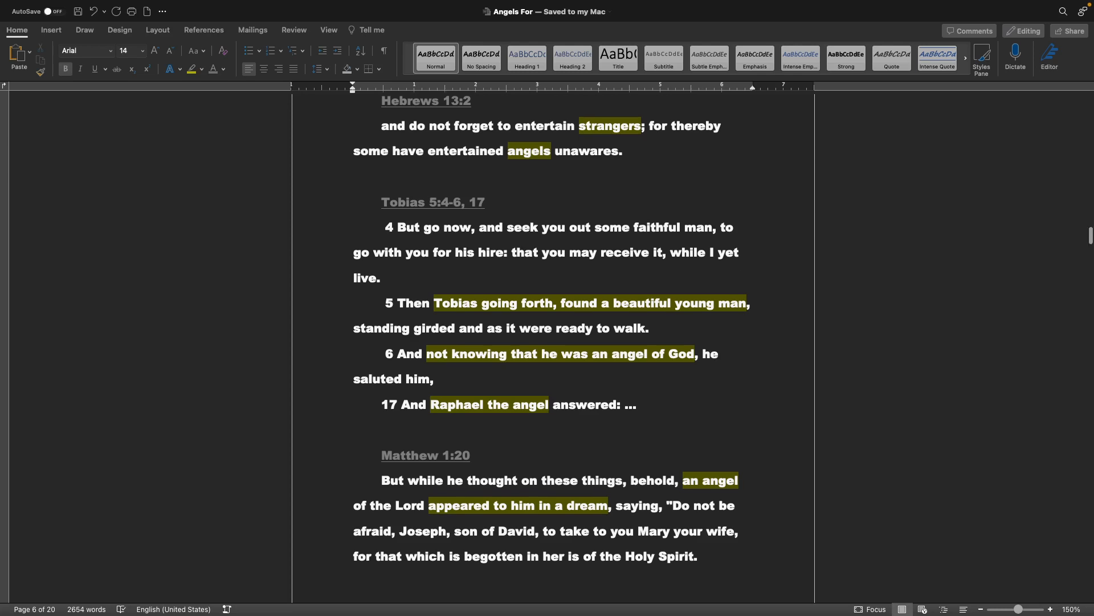
scroll("down", 3)
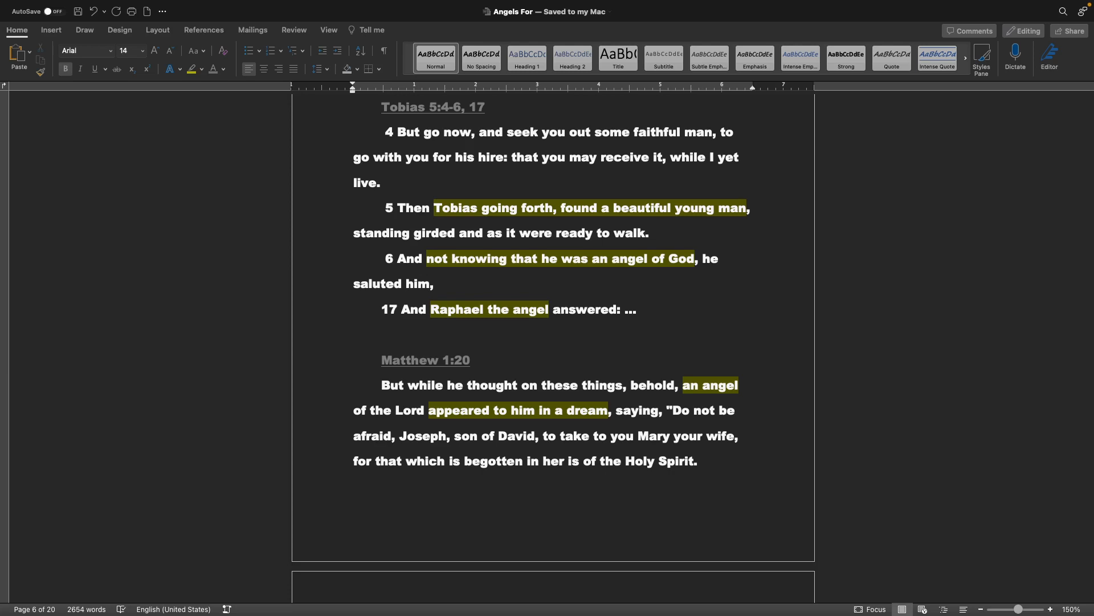
scroll("down", 3)
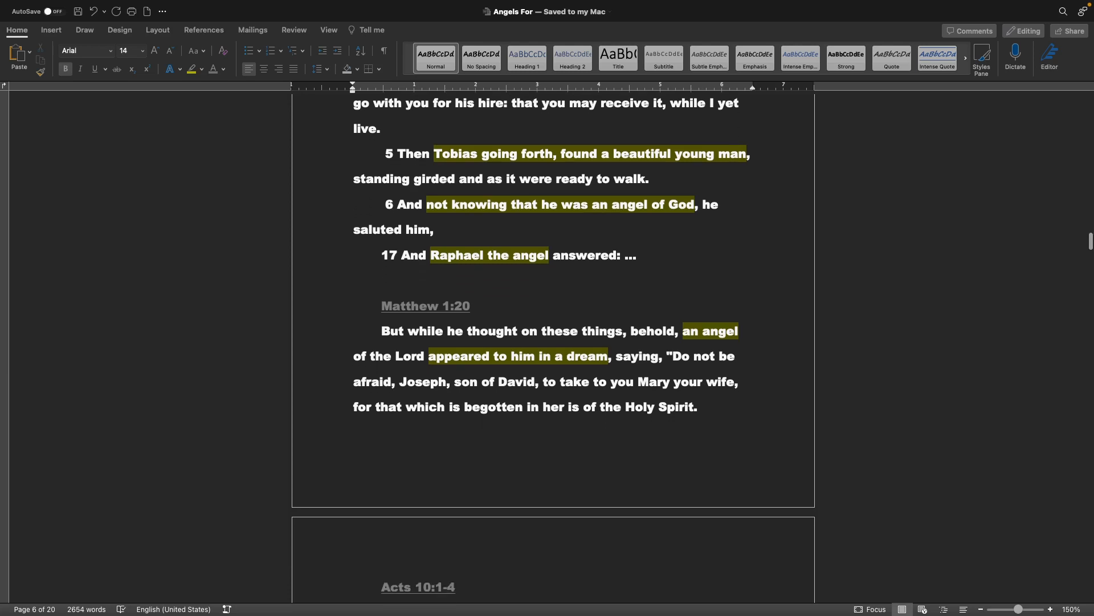
scroll("down", 3)
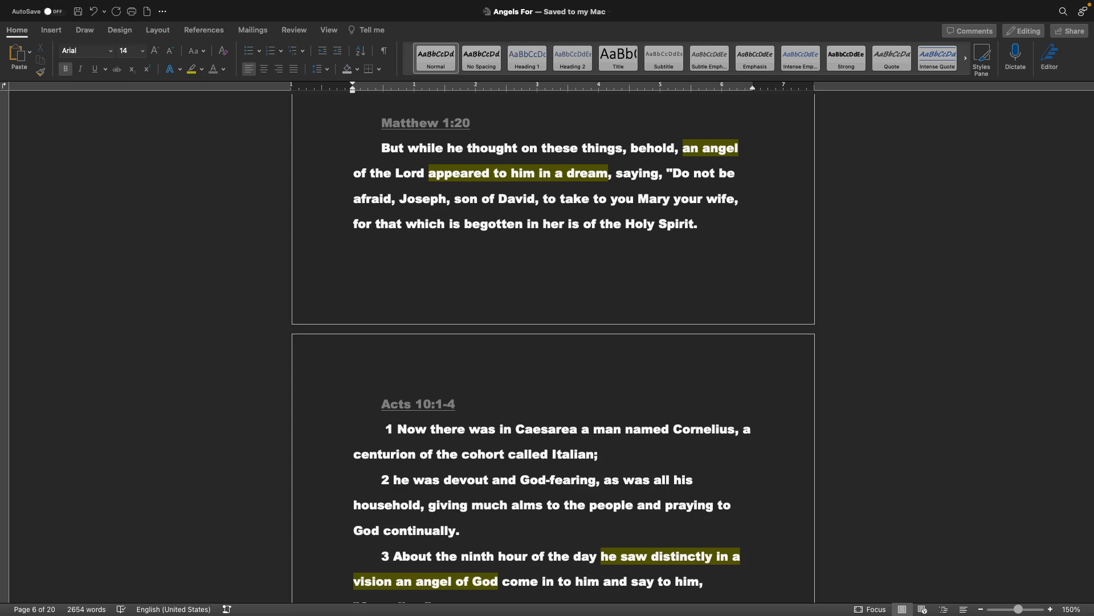
scroll("down", 3)
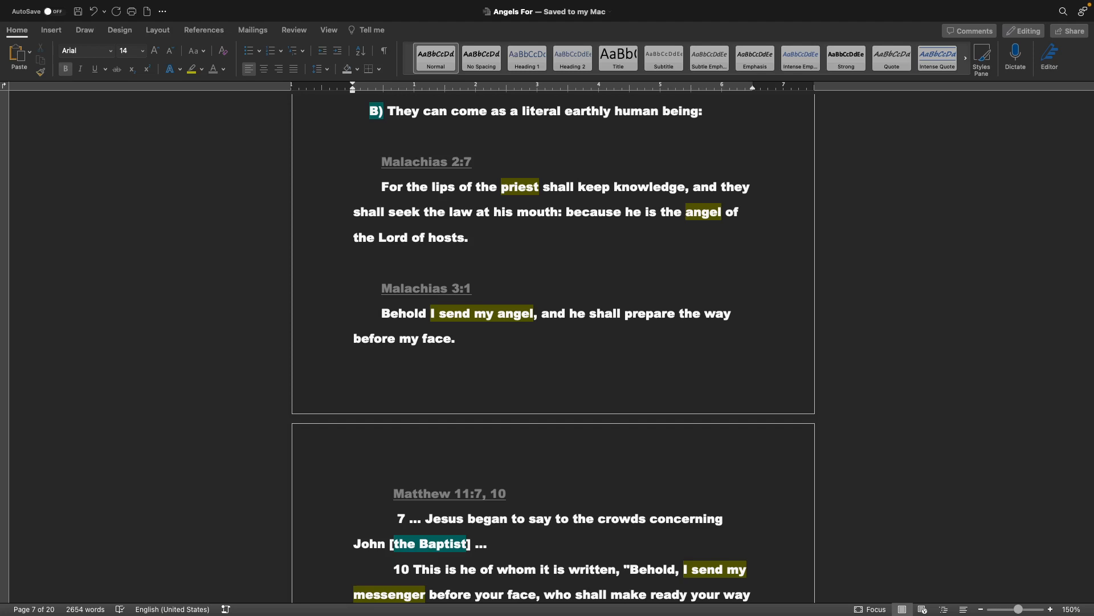
scroll("down", 3)
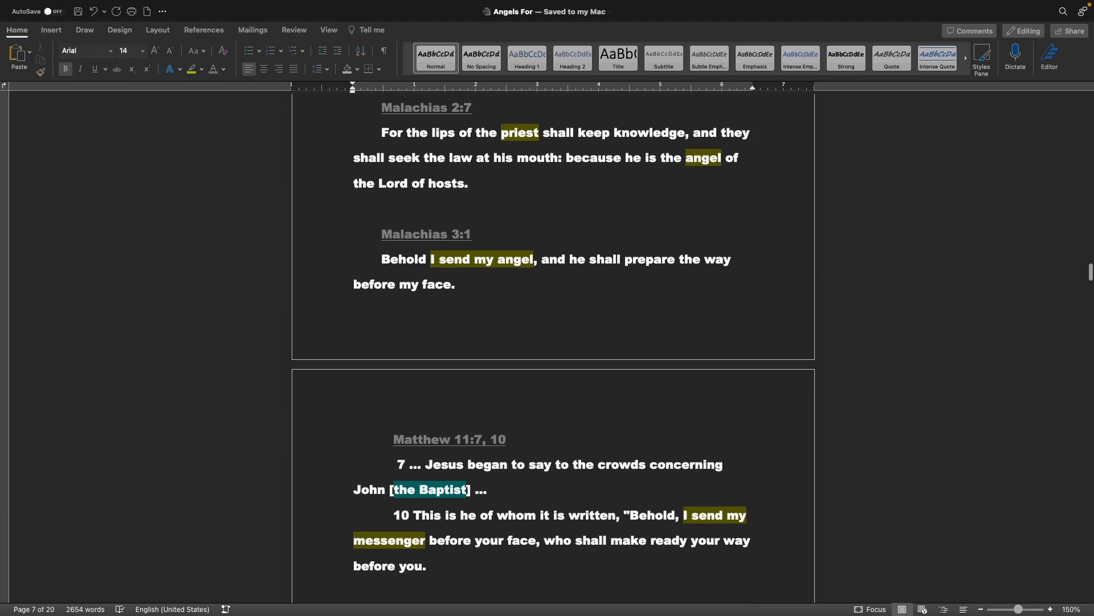
scroll("down", 3)
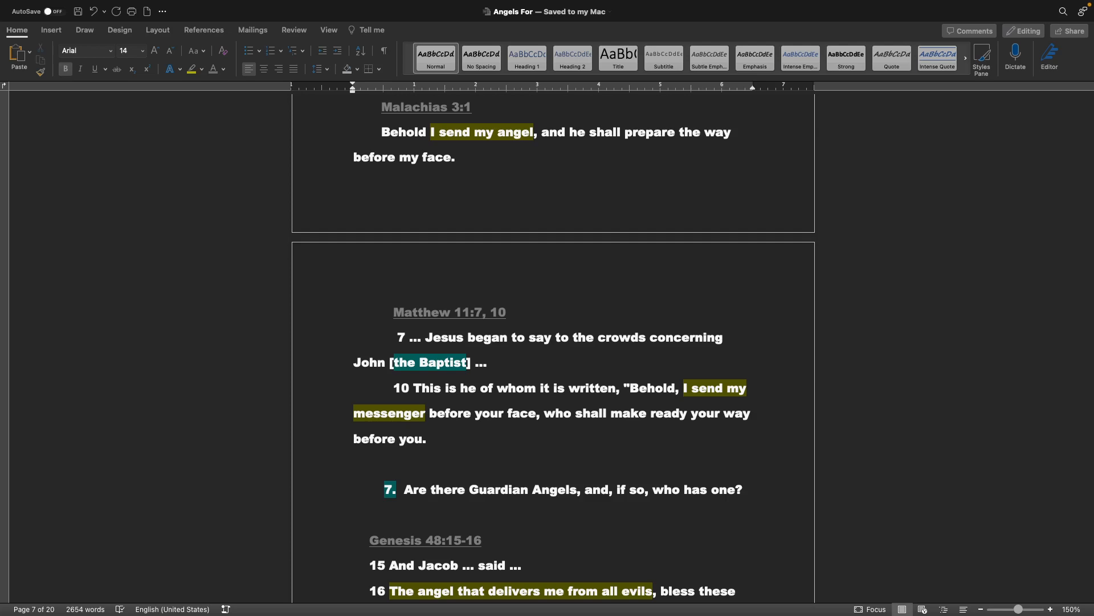
scroll("down", 3)
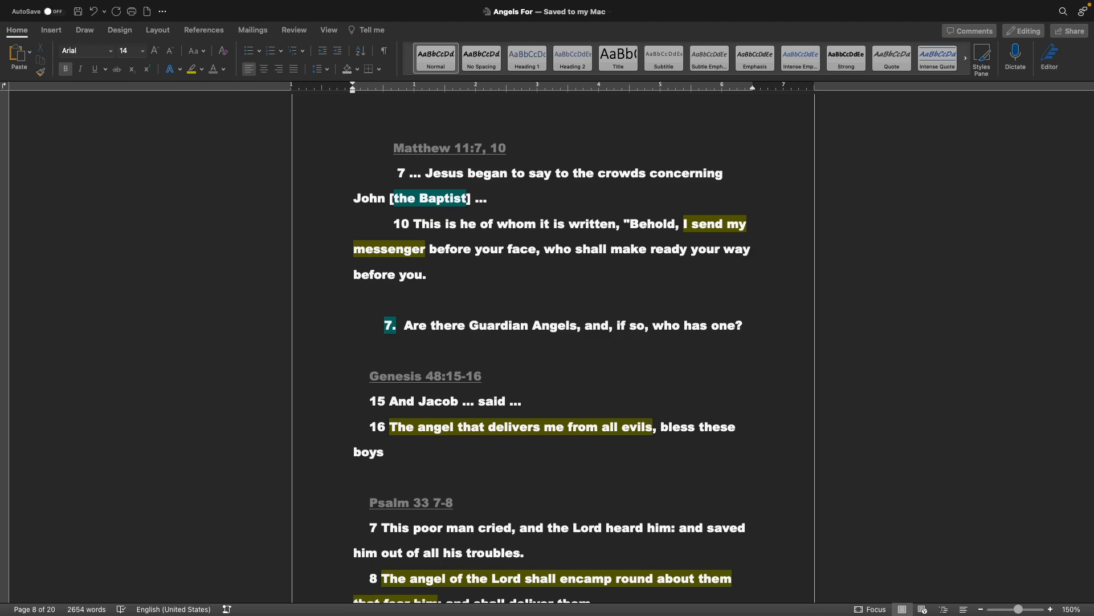
scroll("down", 3)
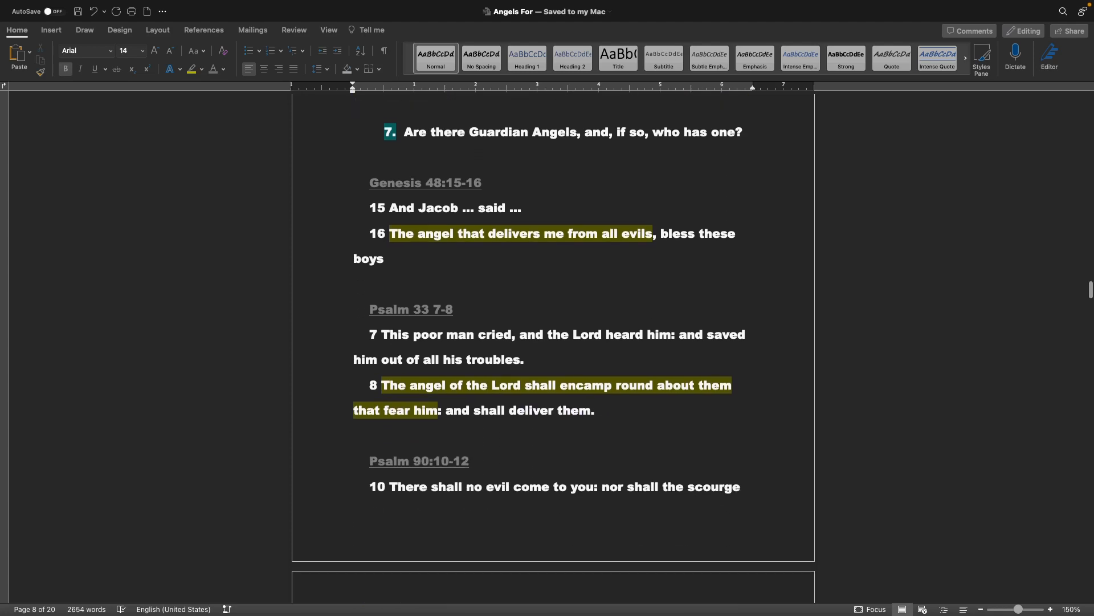
scroll("down", 3)
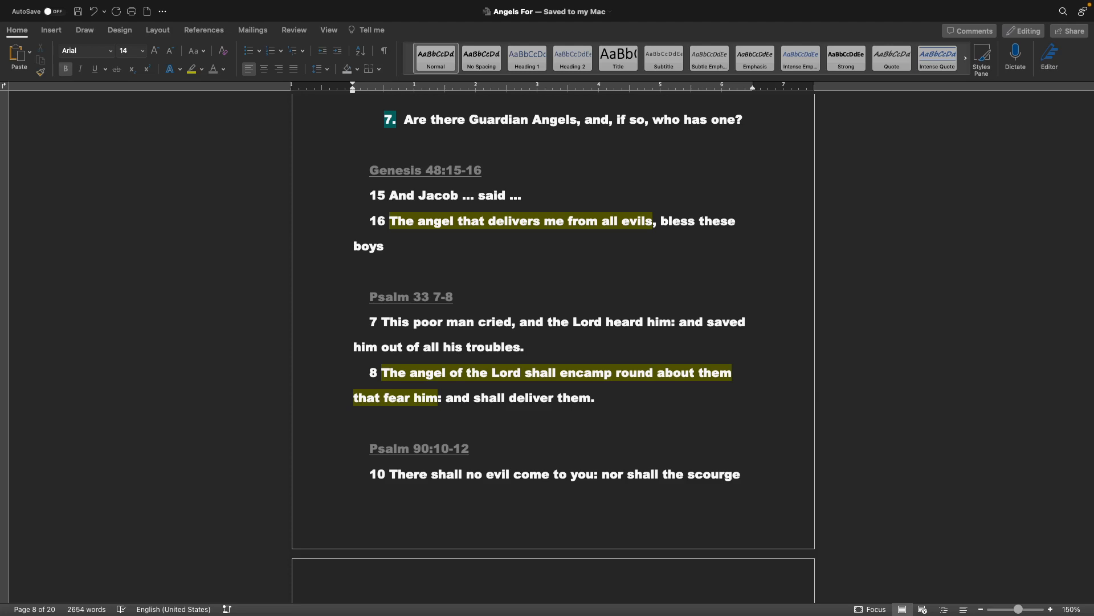
scroll("down", 3)
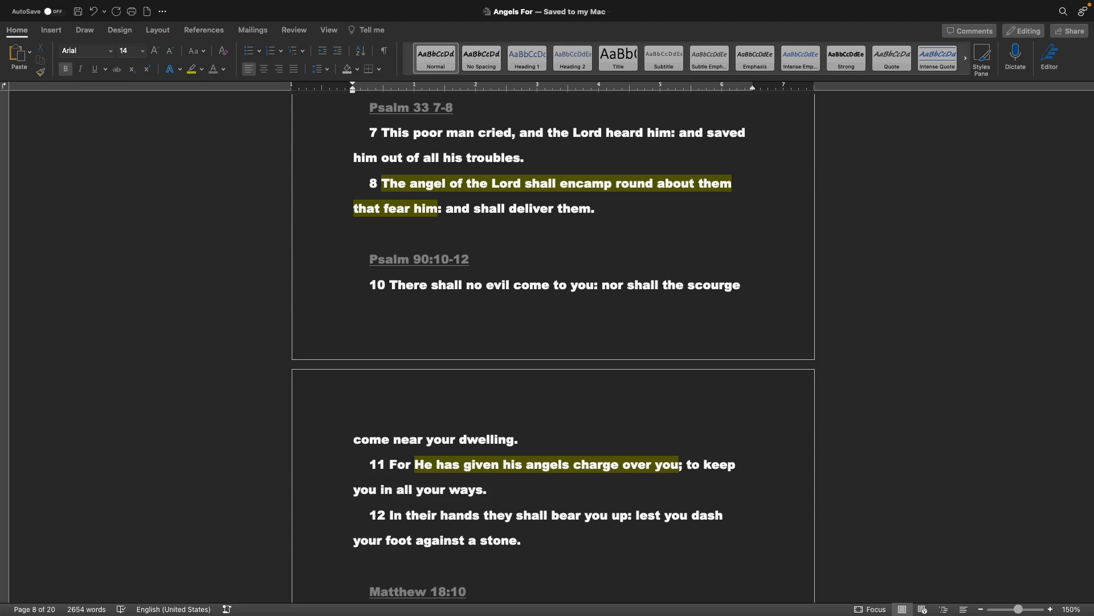
scroll("down", 3)
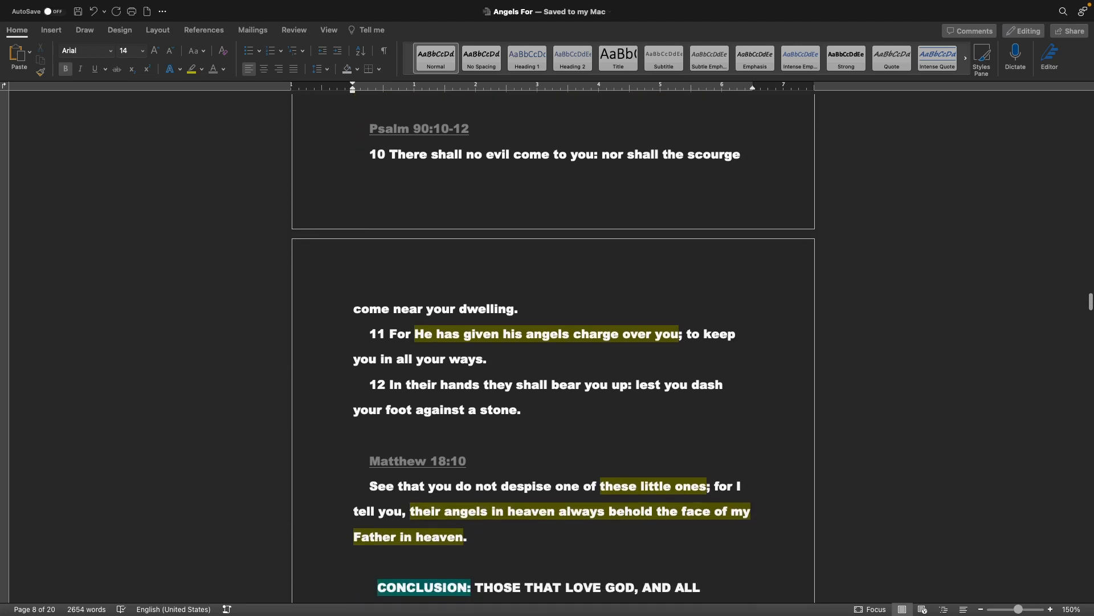
scroll("down", 3)
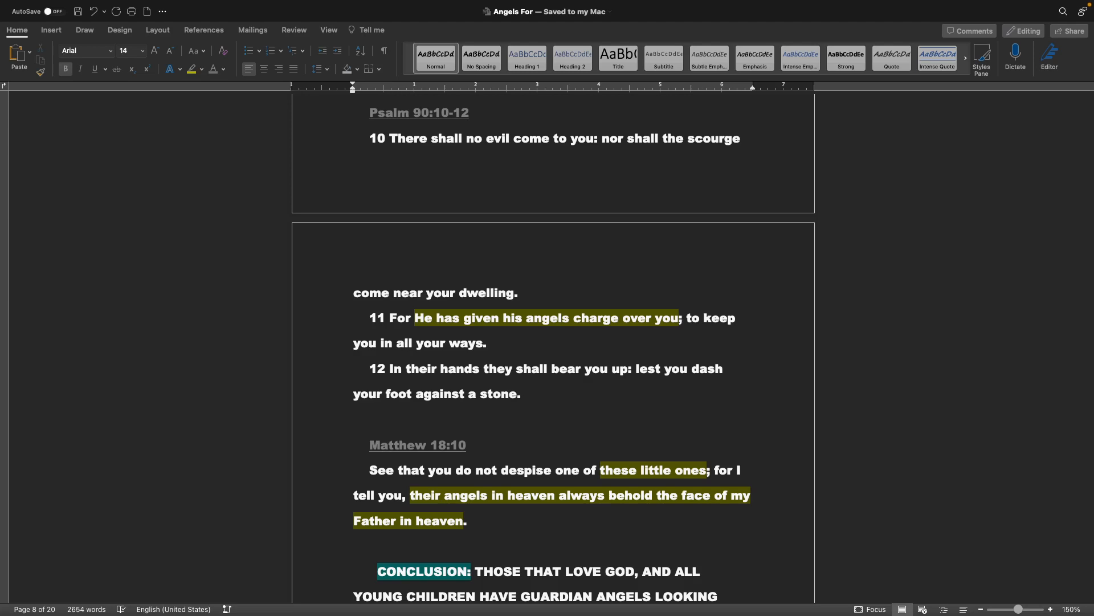
scroll("down", 3)
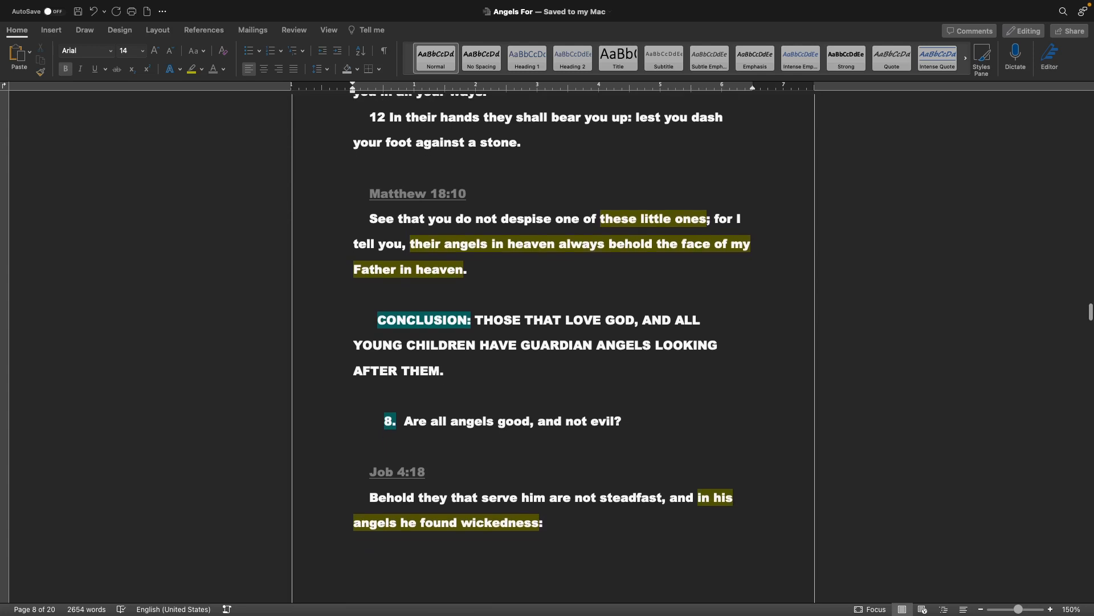
scroll("down", 3)
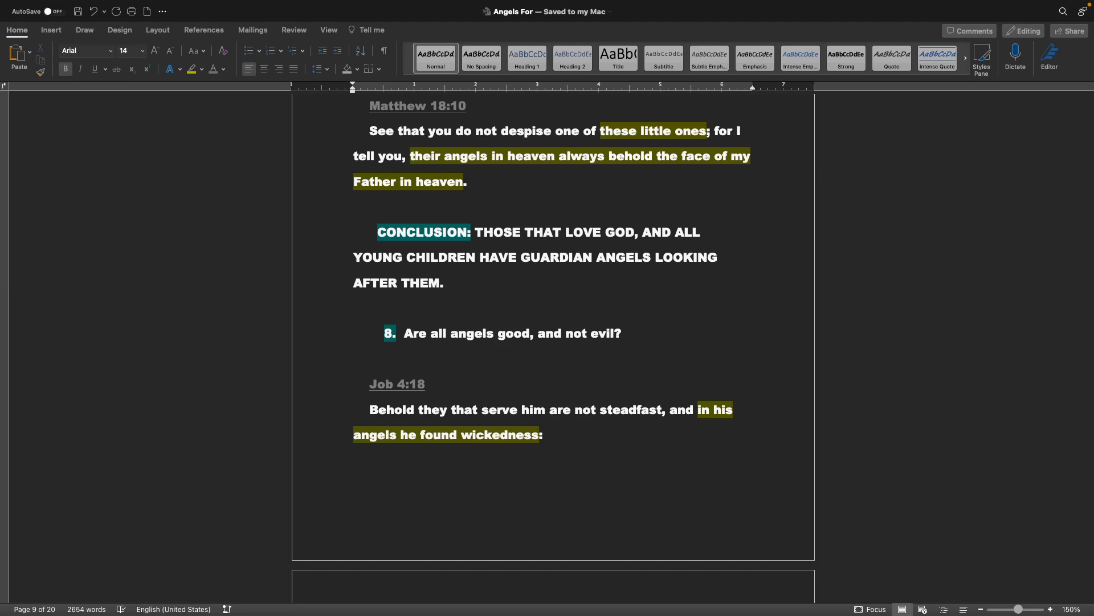
scroll("down", 3)
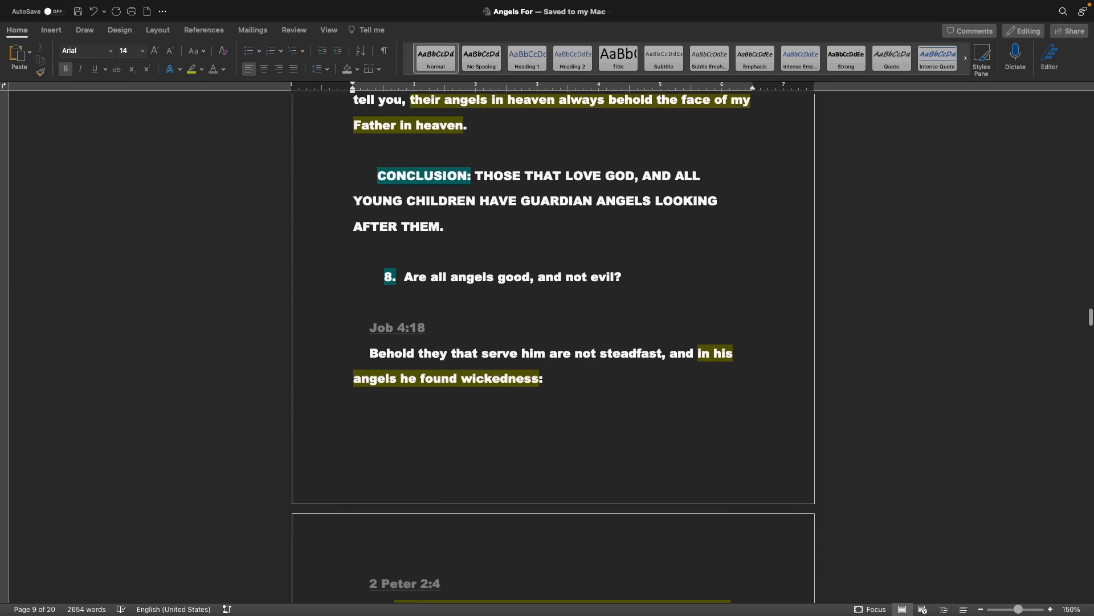
scroll("down", 3)
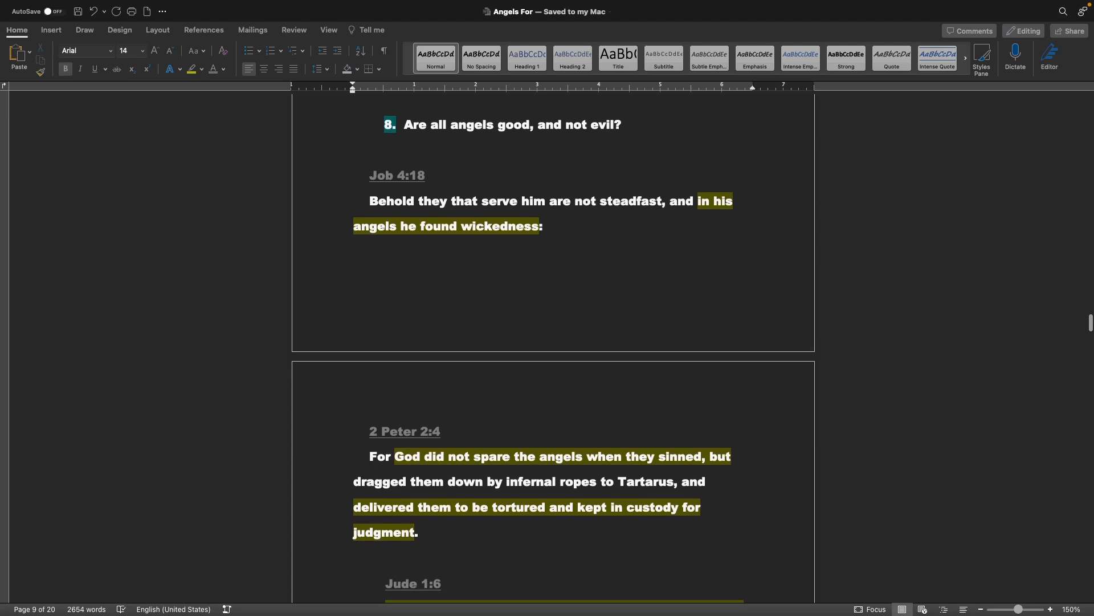
scroll("down", 3)
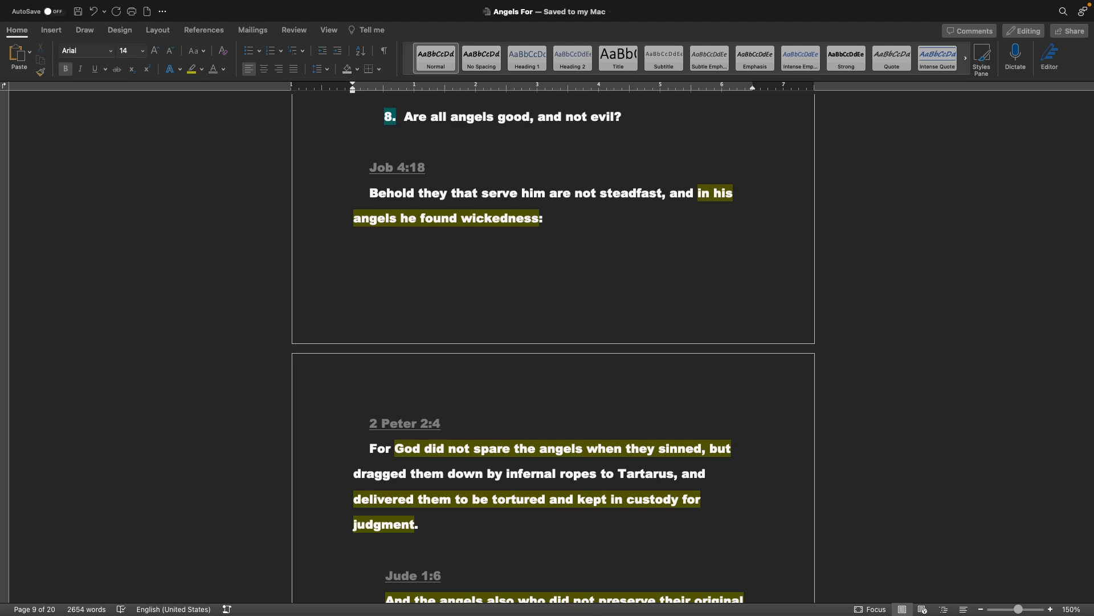
scroll("down", 3)
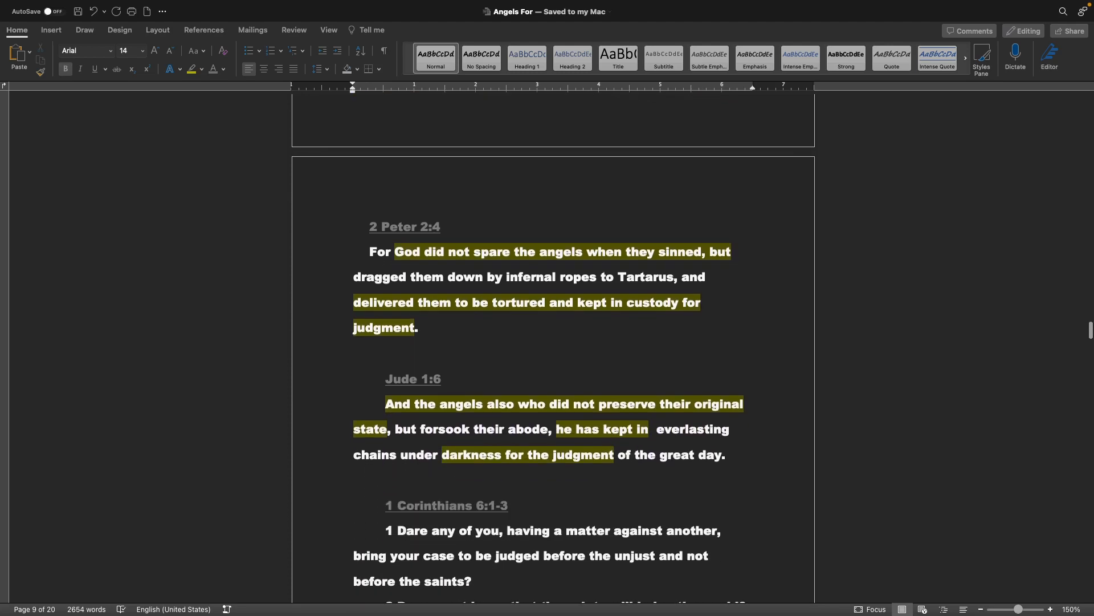
scroll("down", 3)
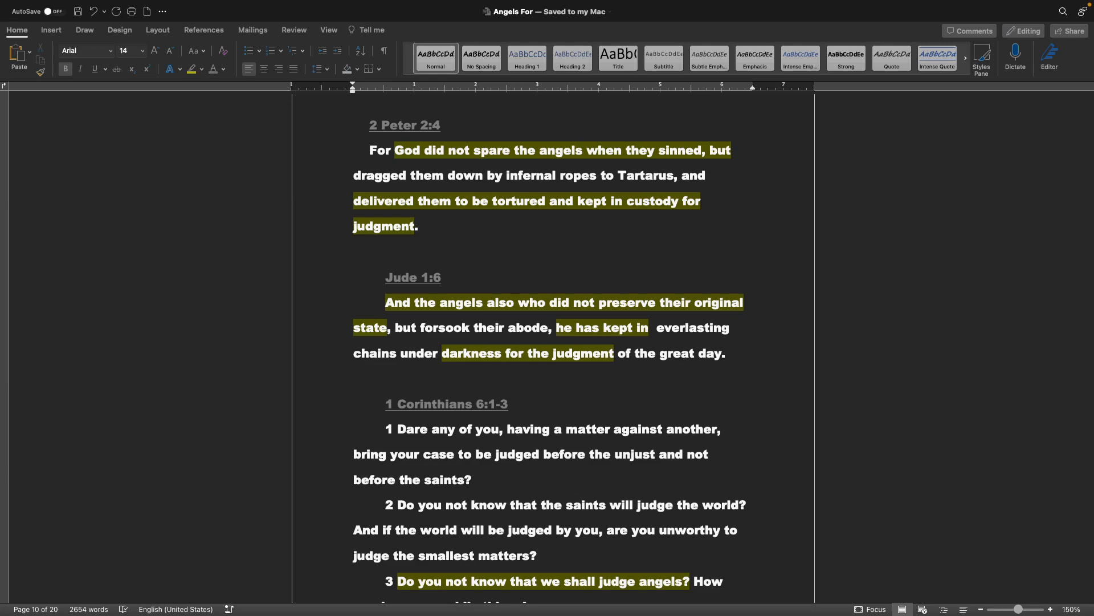
scroll("down", 3)
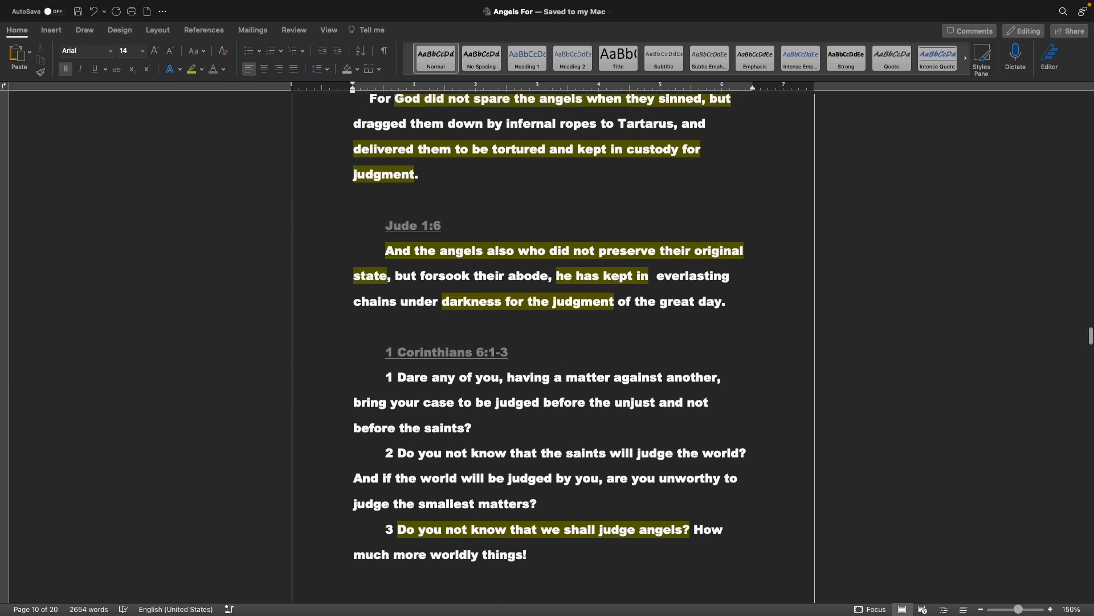
scroll("down", 3)
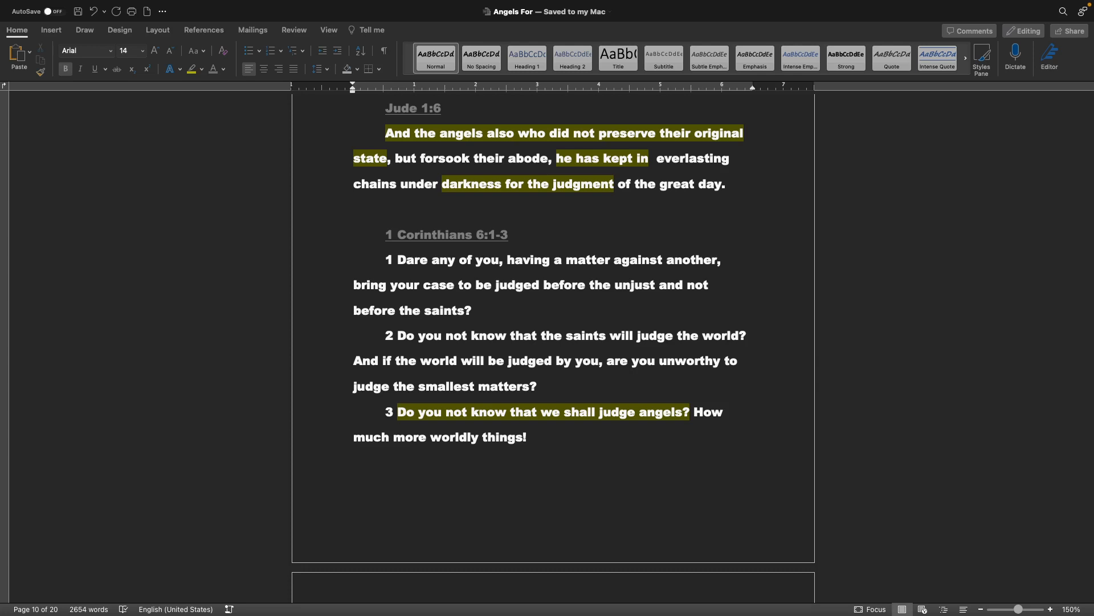
scroll("down", 3)
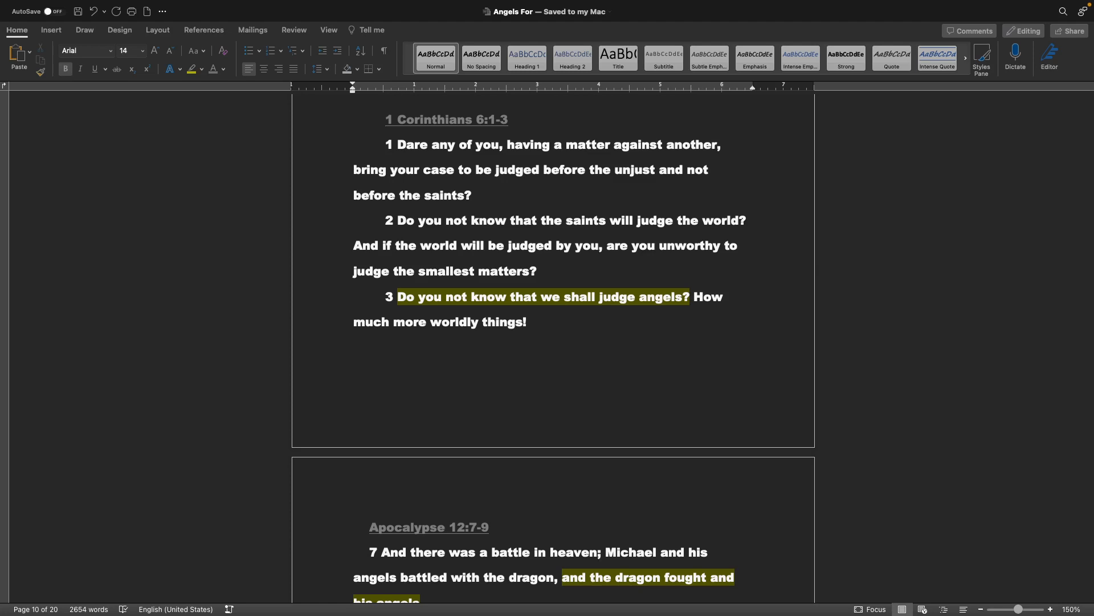
scroll("down", 3)
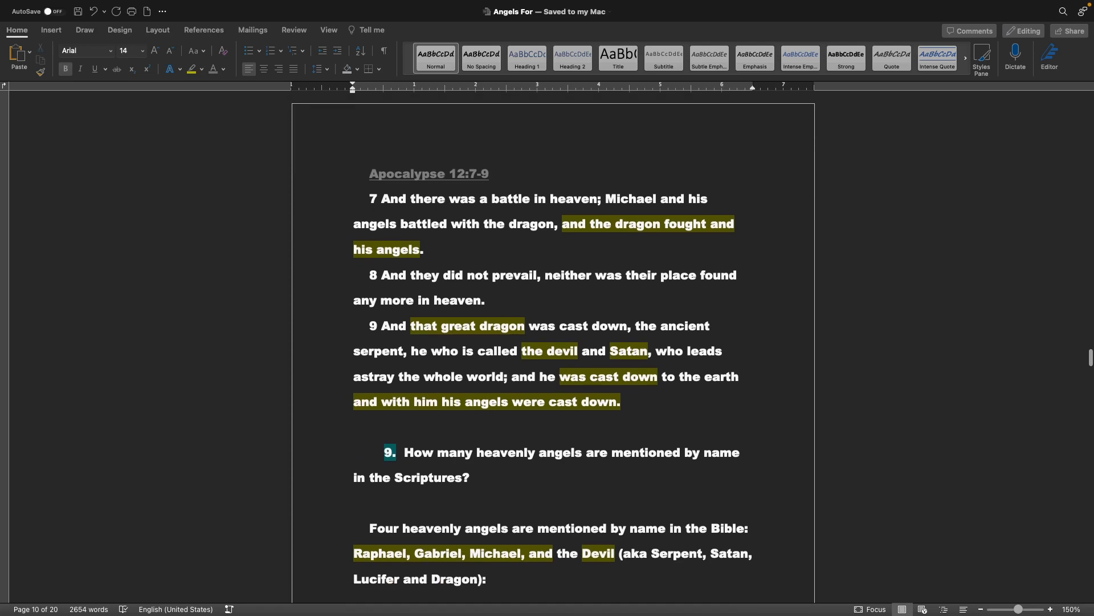
scroll("down", 3)
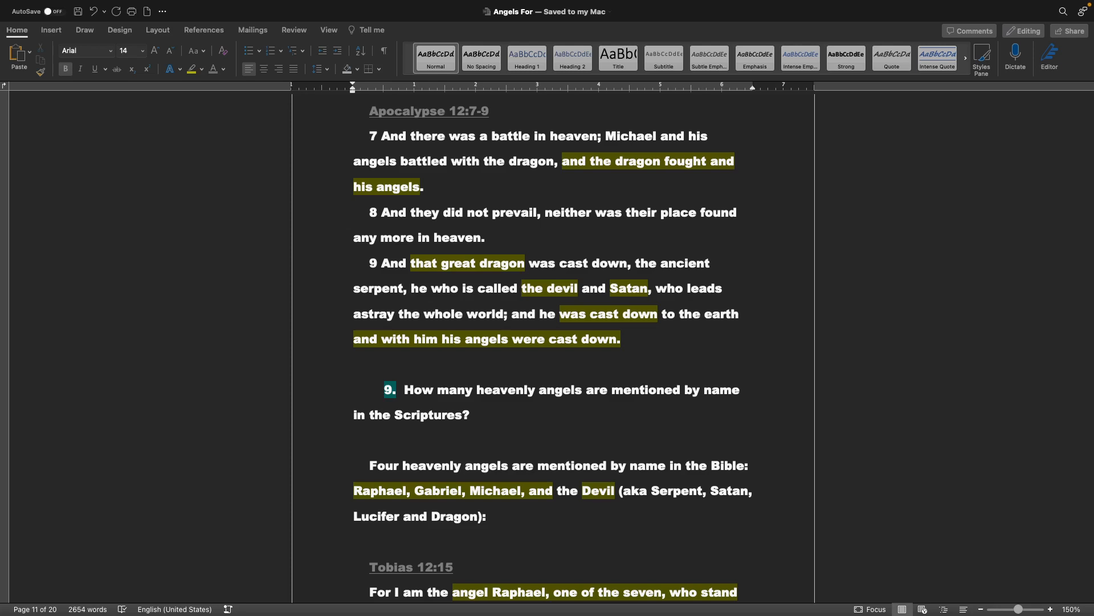
scroll("down", 3)
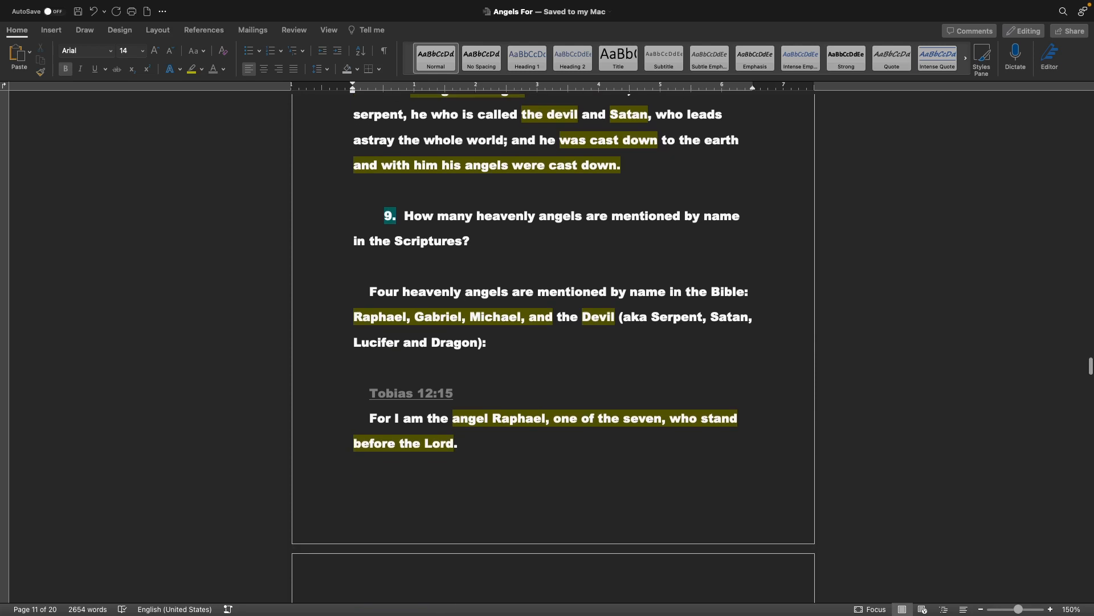
scroll("down", 3)
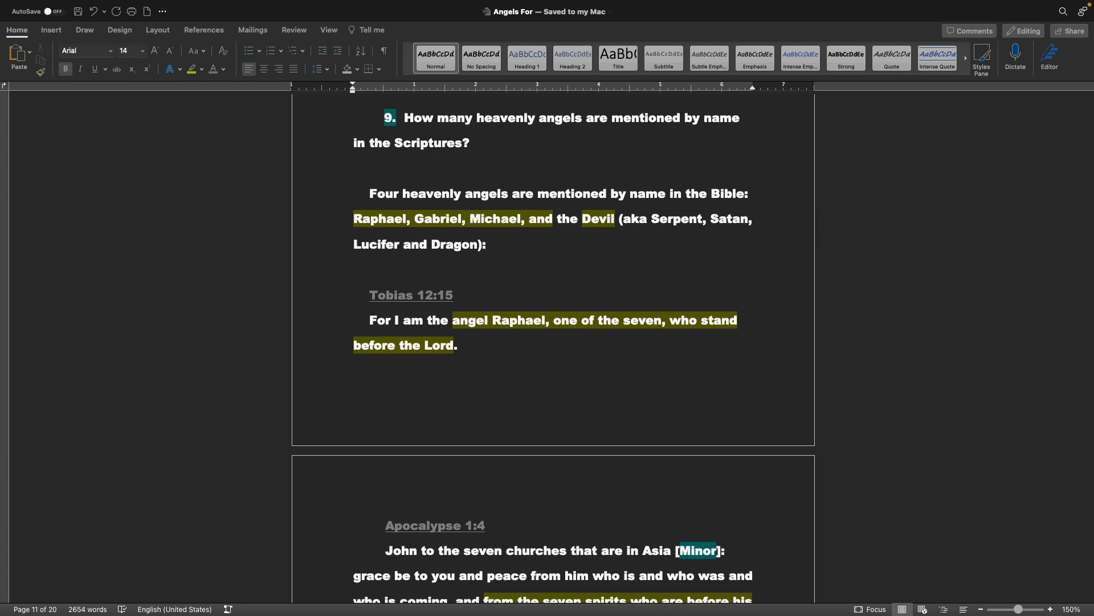
scroll("down", 3)
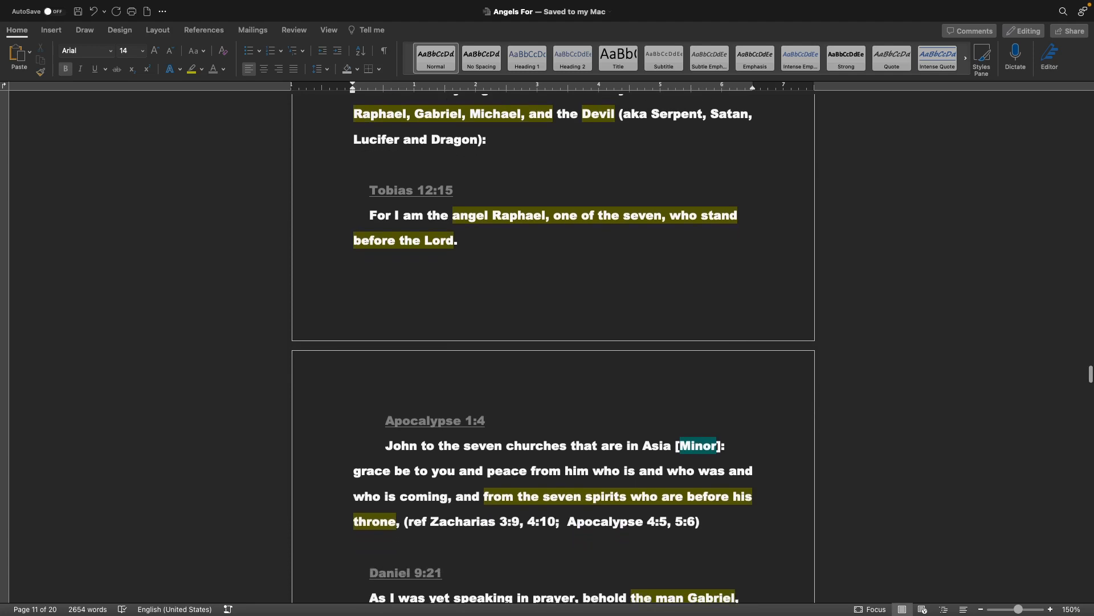
scroll("down", 3)
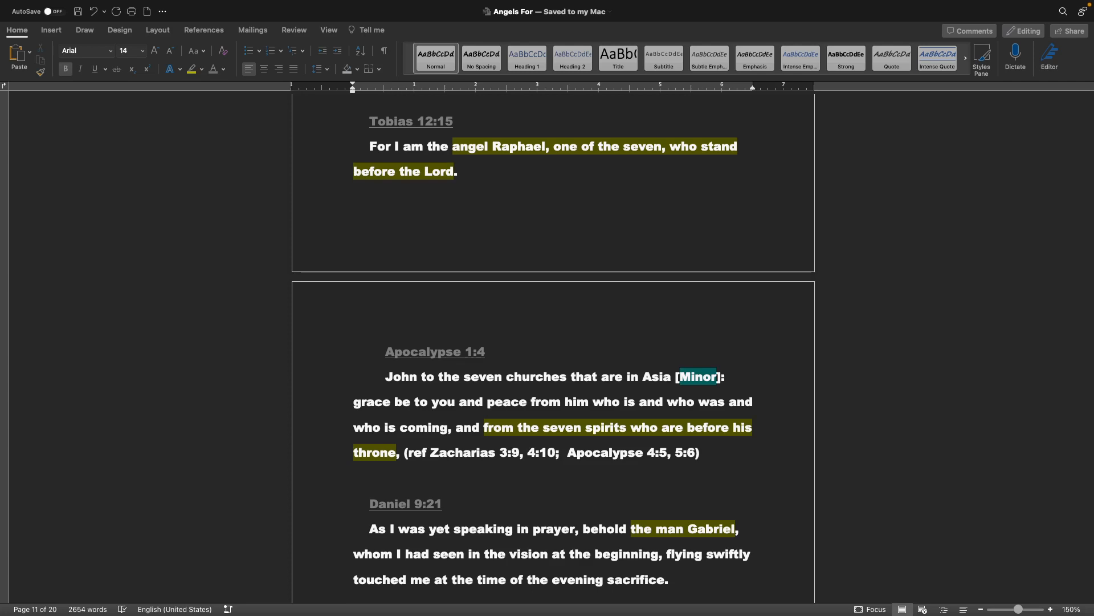
scroll("down", 3)
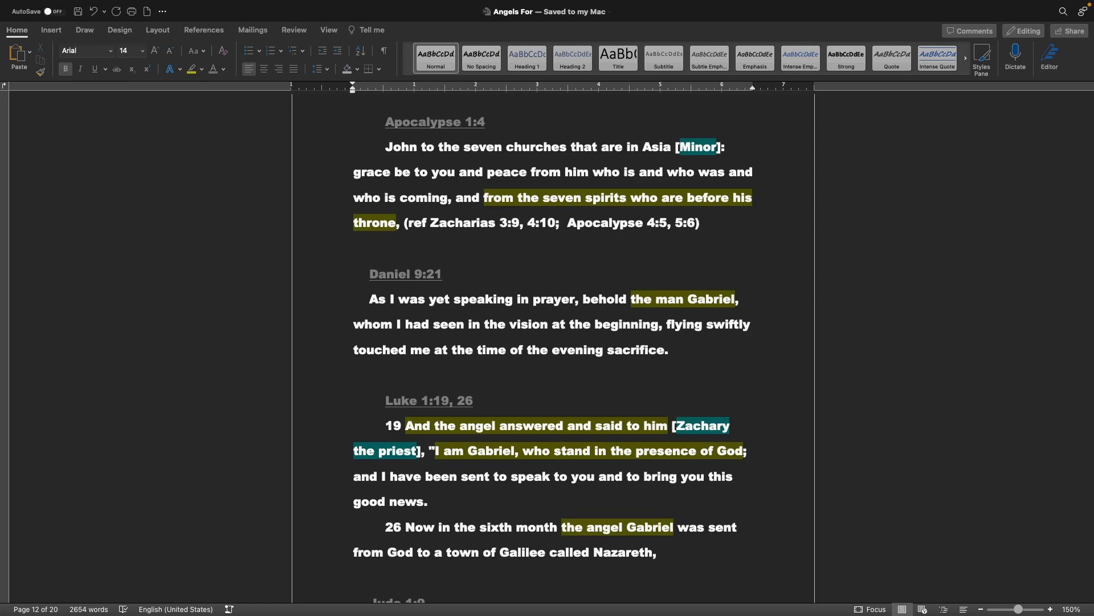
scroll("down", 3)
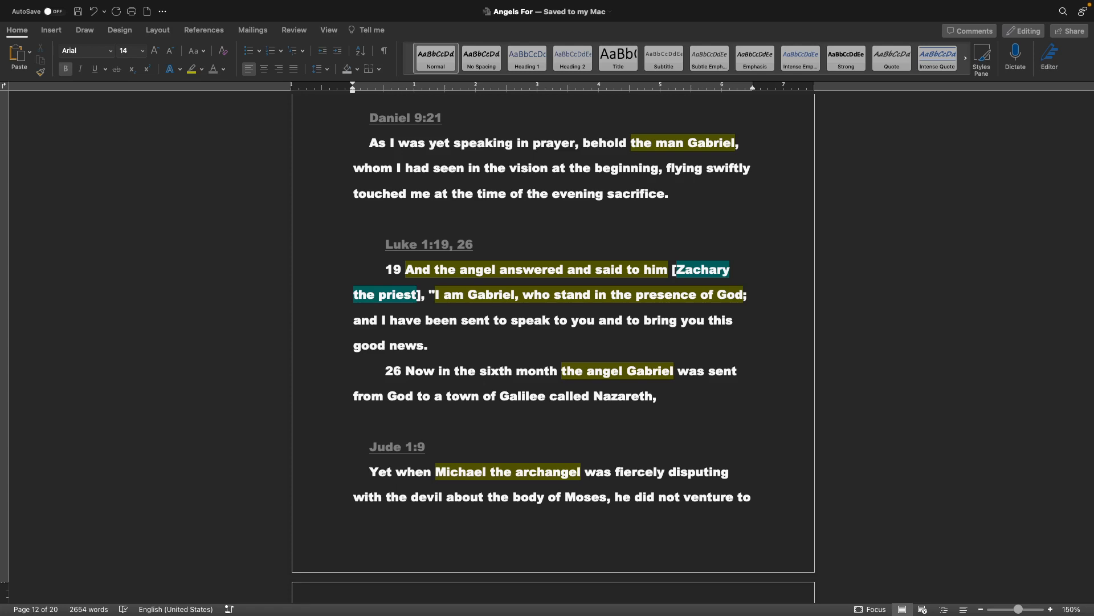
scroll("down", 3)
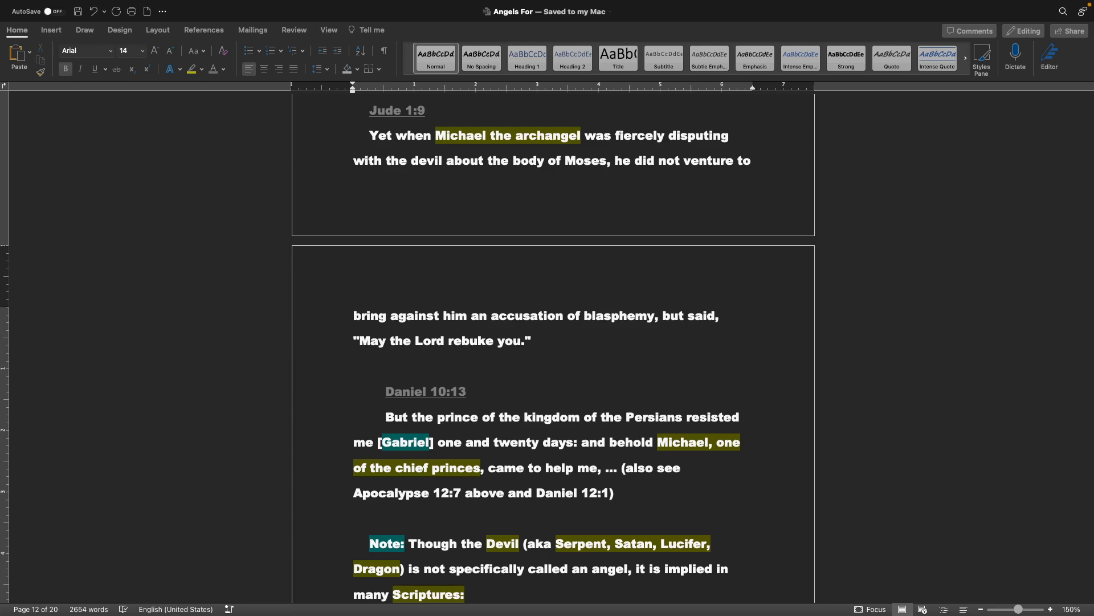
scroll("down", 3)
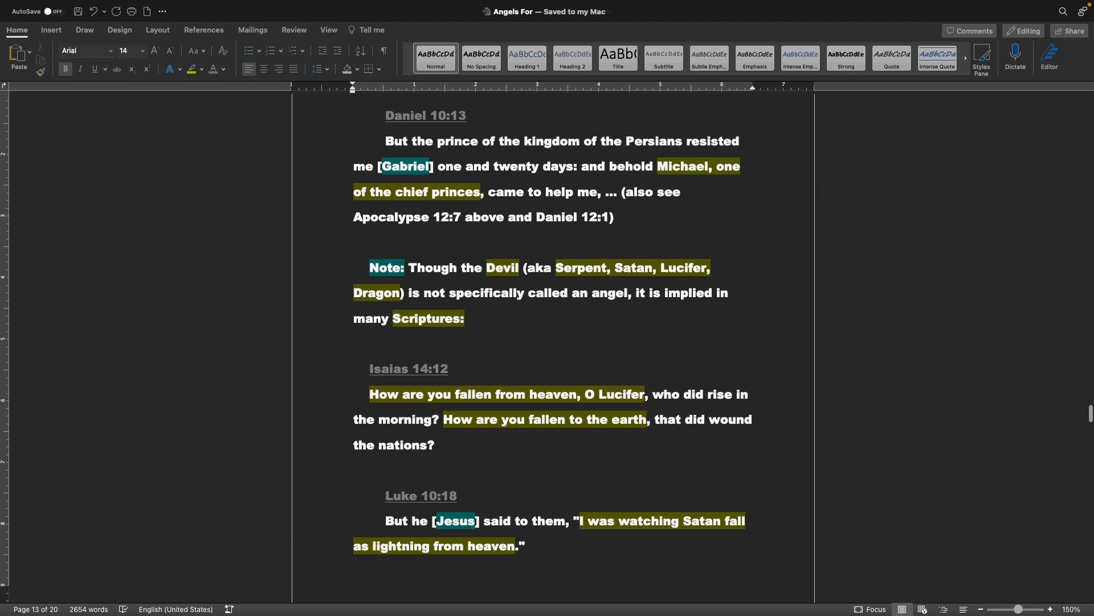
scroll("down", 3)
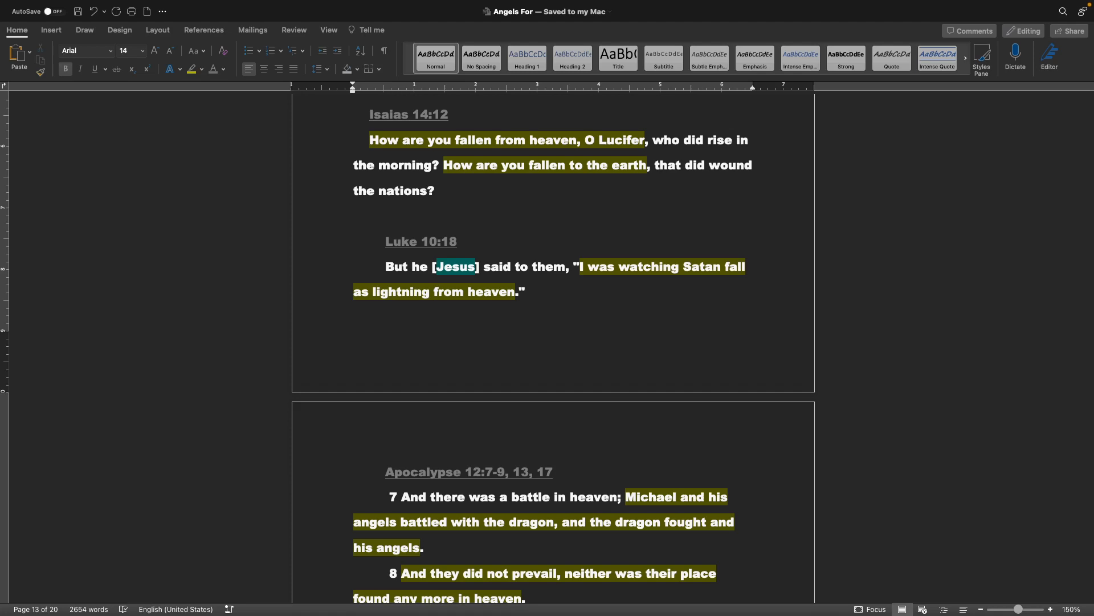
scroll("down", 3)
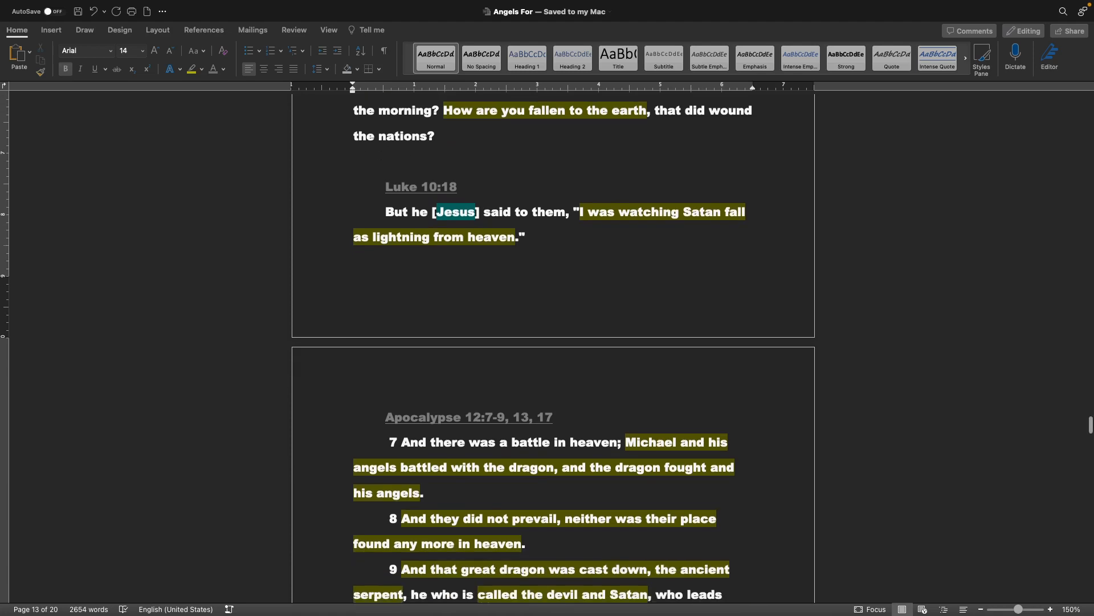
scroll("down", 3)
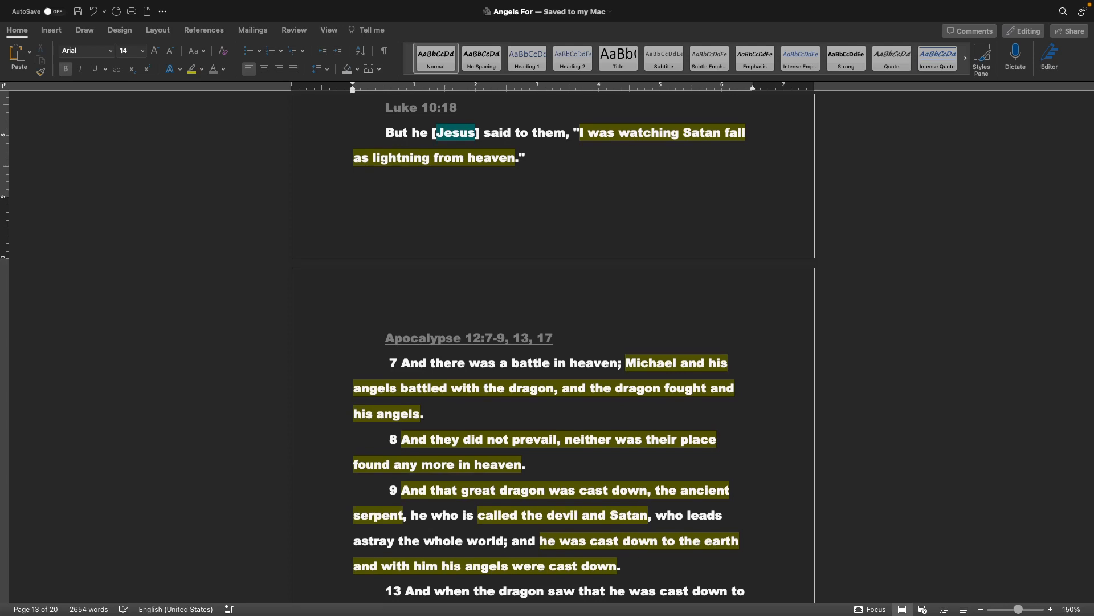
scroll("down", 3)
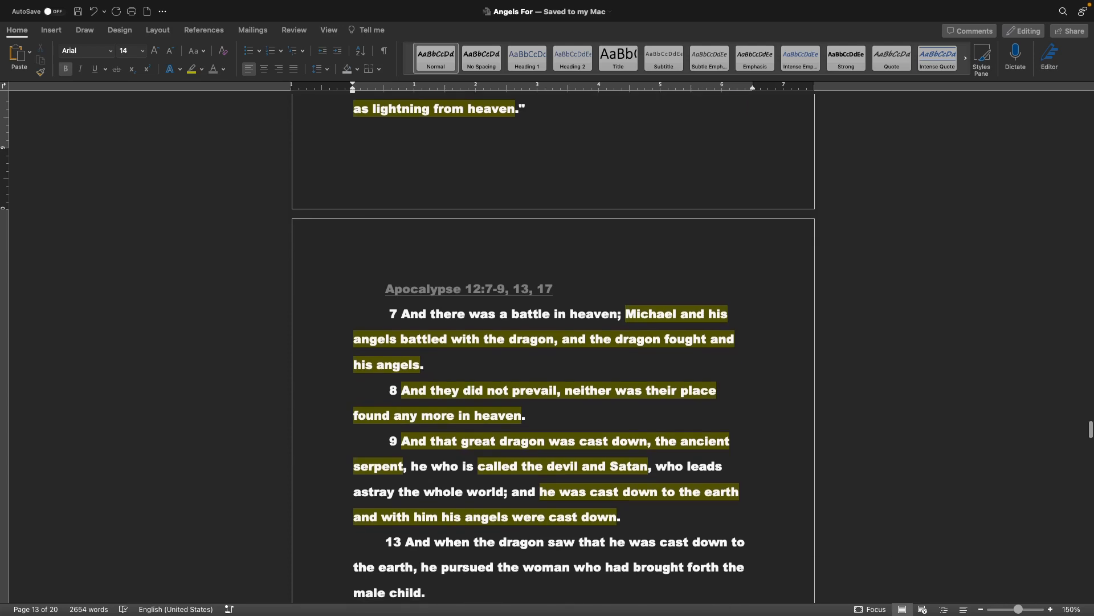
scroll("down", 3)
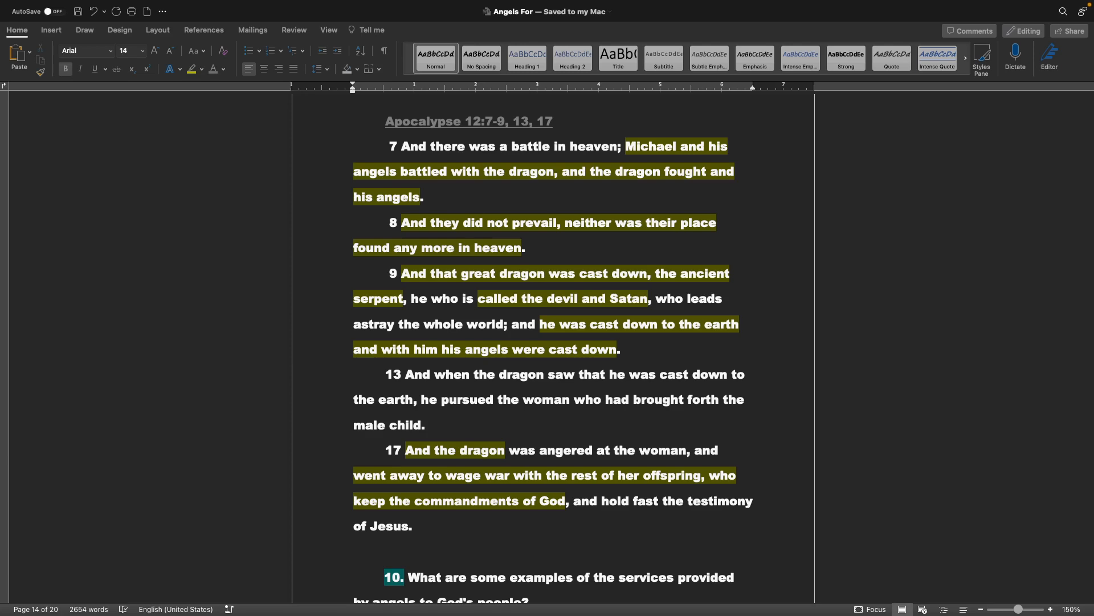
scroll("down", 3)
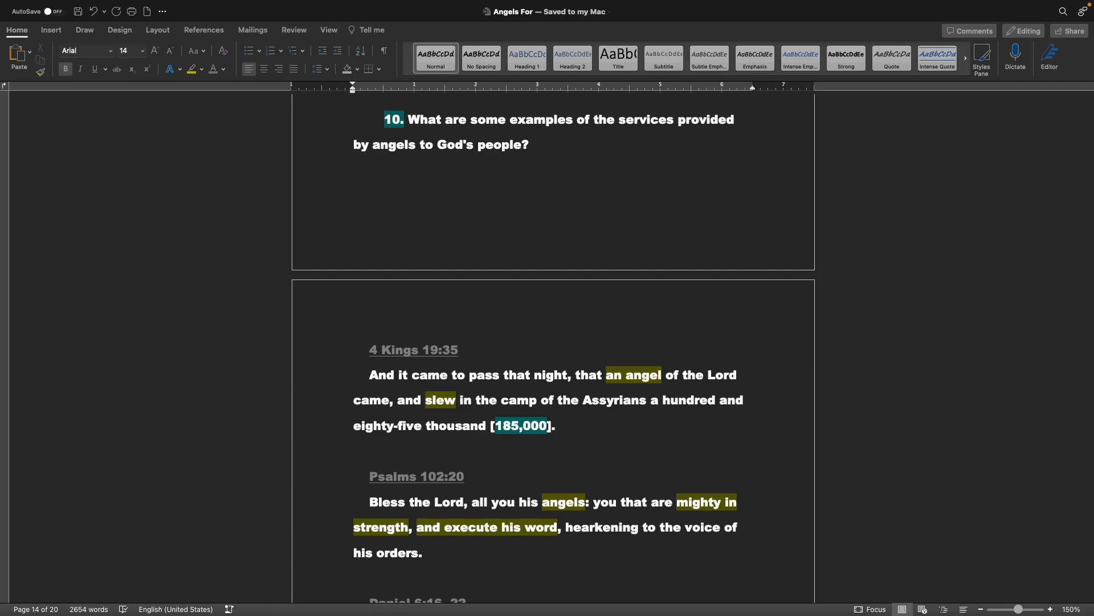
scroll("down", 3)
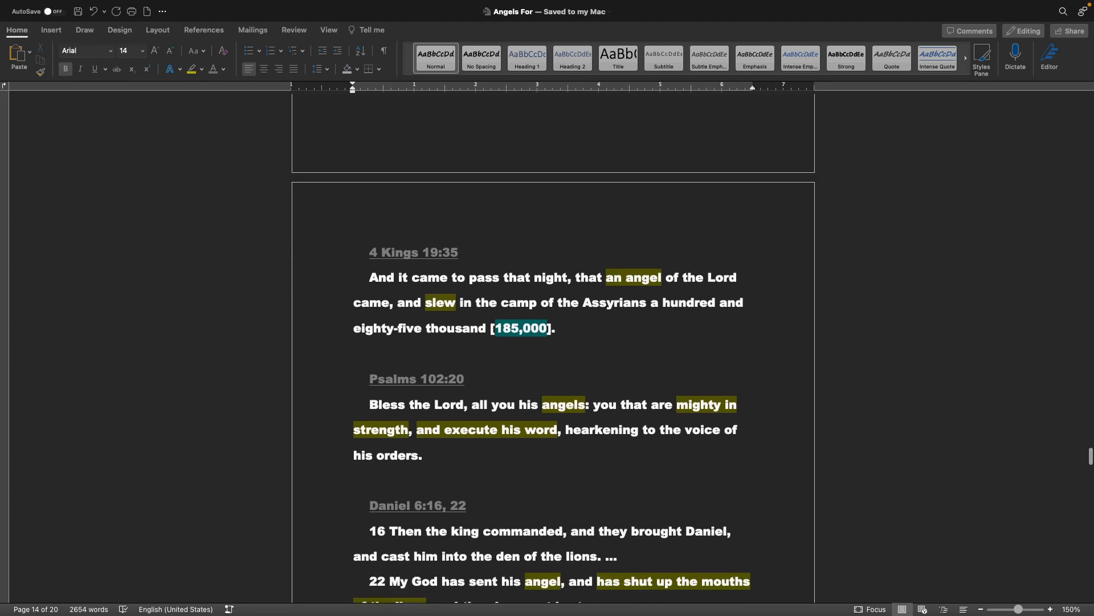
scroll("down", 3)
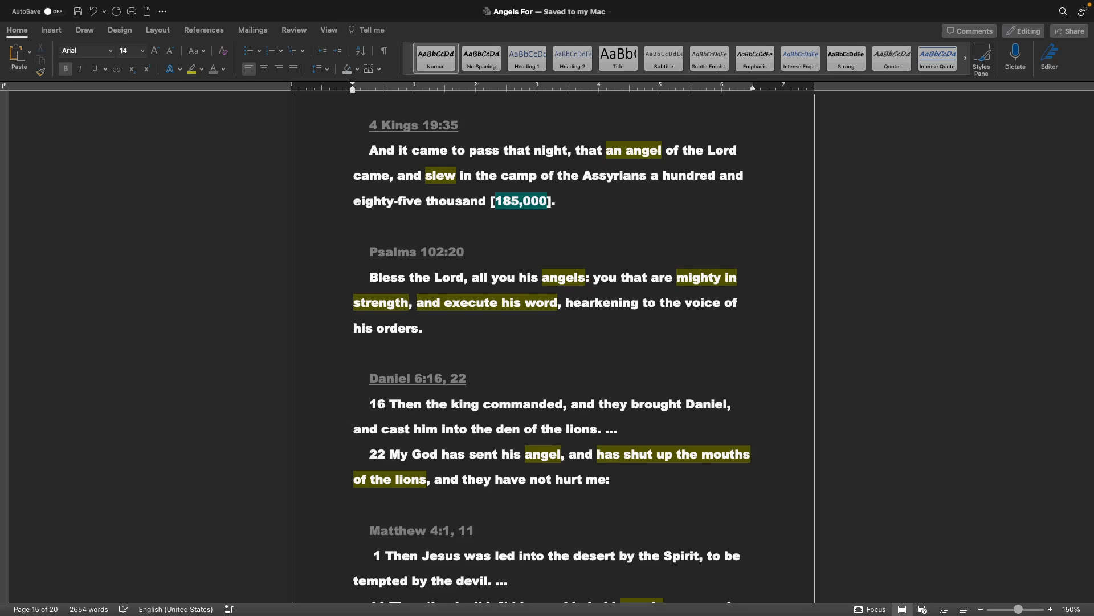
scroll("down", 3)
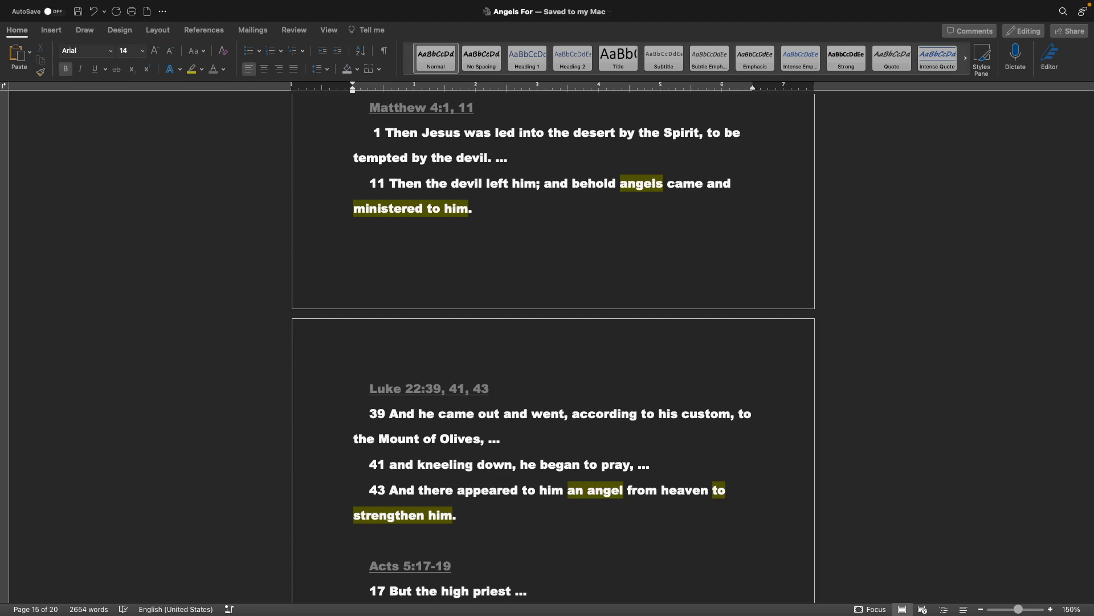
scroll("down", 3)
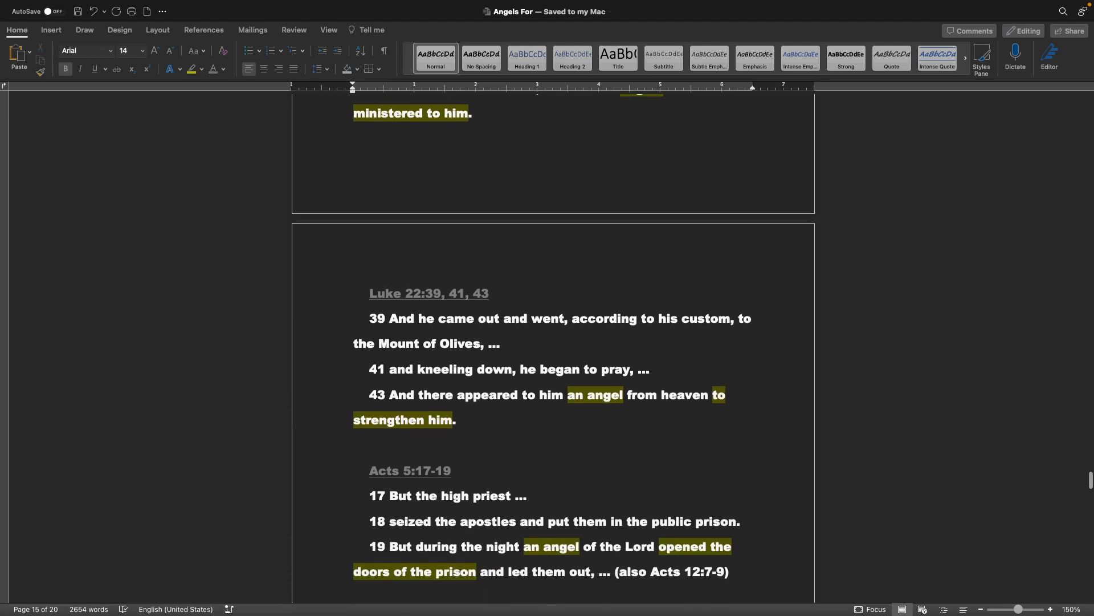
scroll("down", 3)
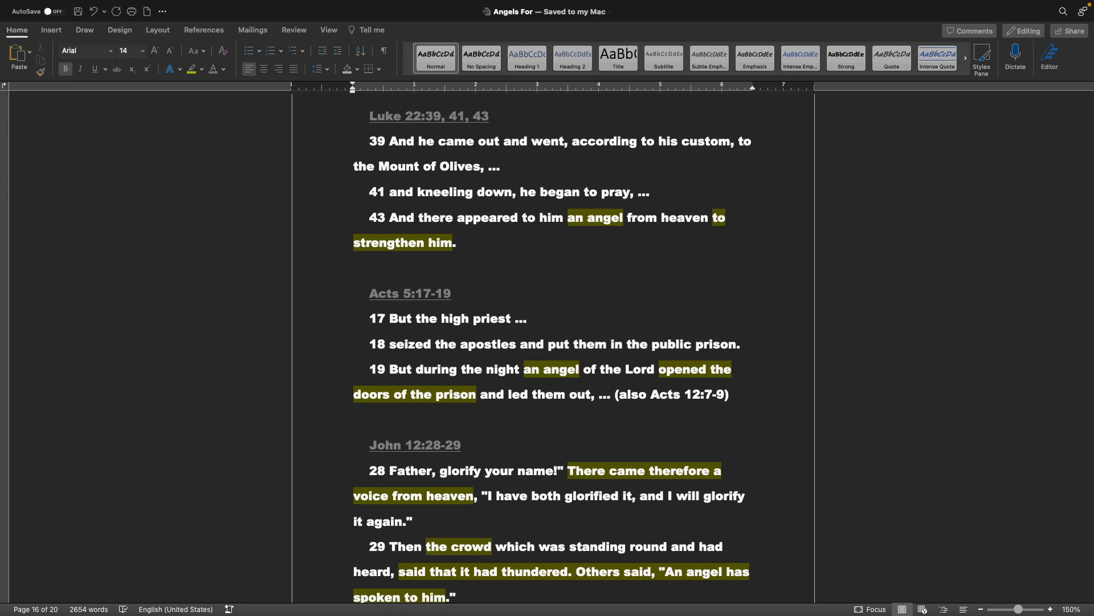
scroll("down", 3)
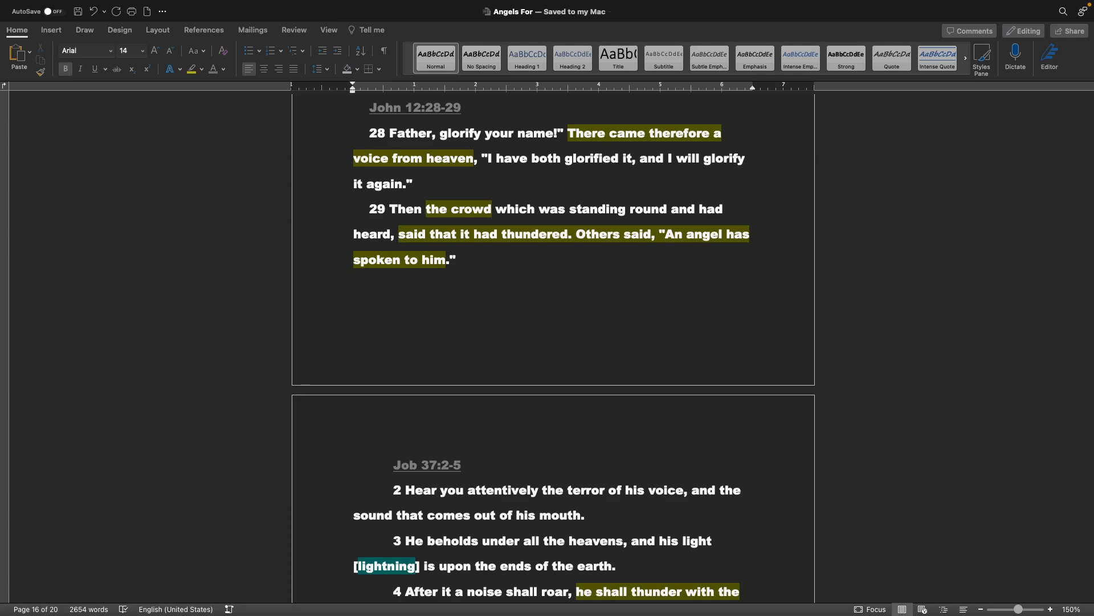
scroll("down", 3)
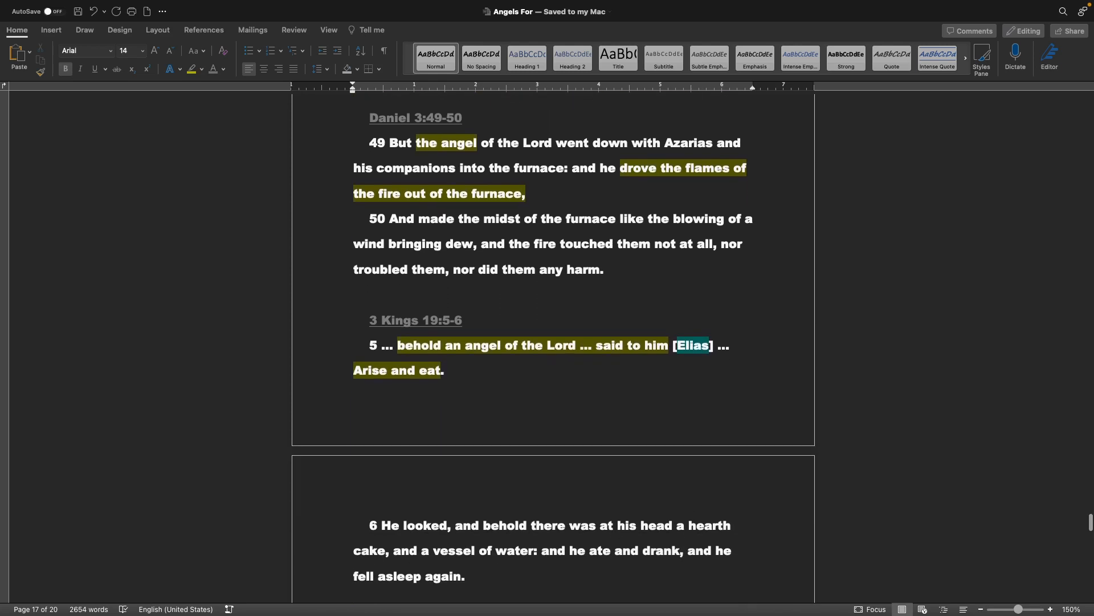
scroll("down", 3)
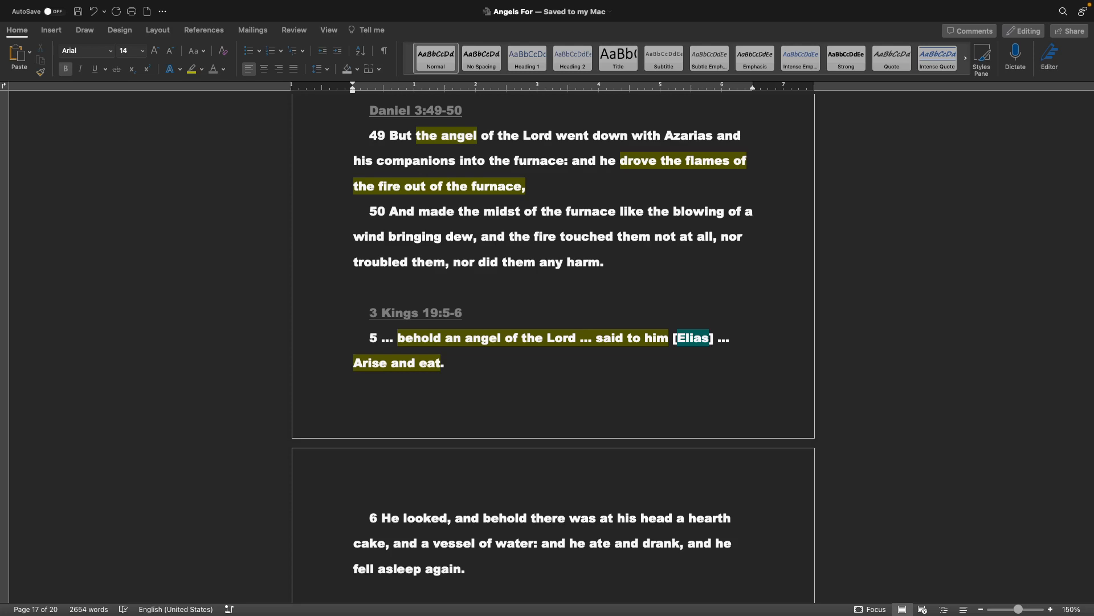
scroll("down", 3)
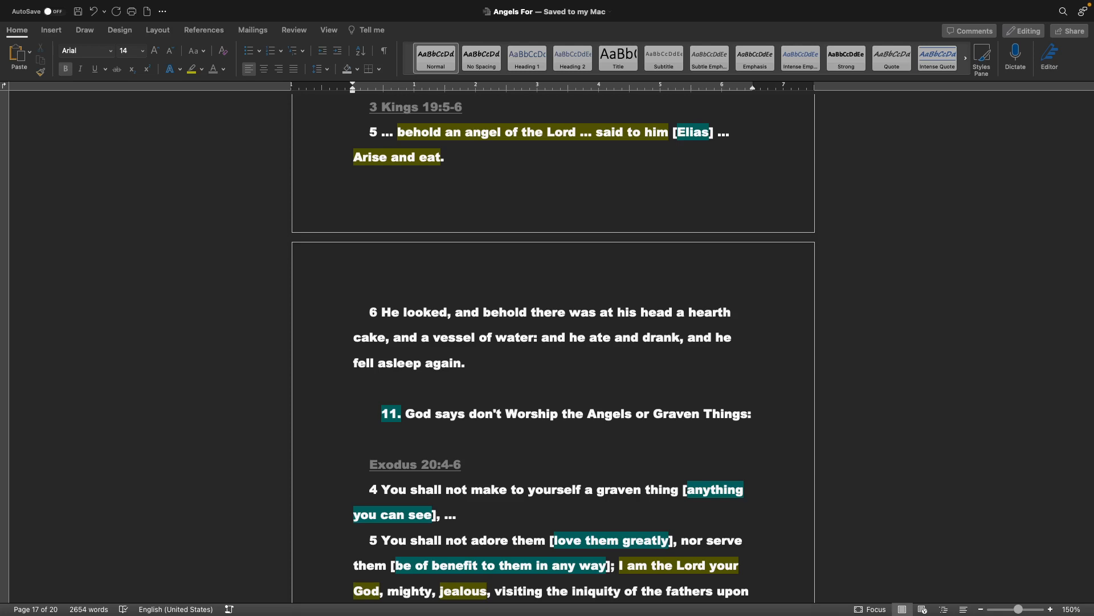
scroll("down", 3)
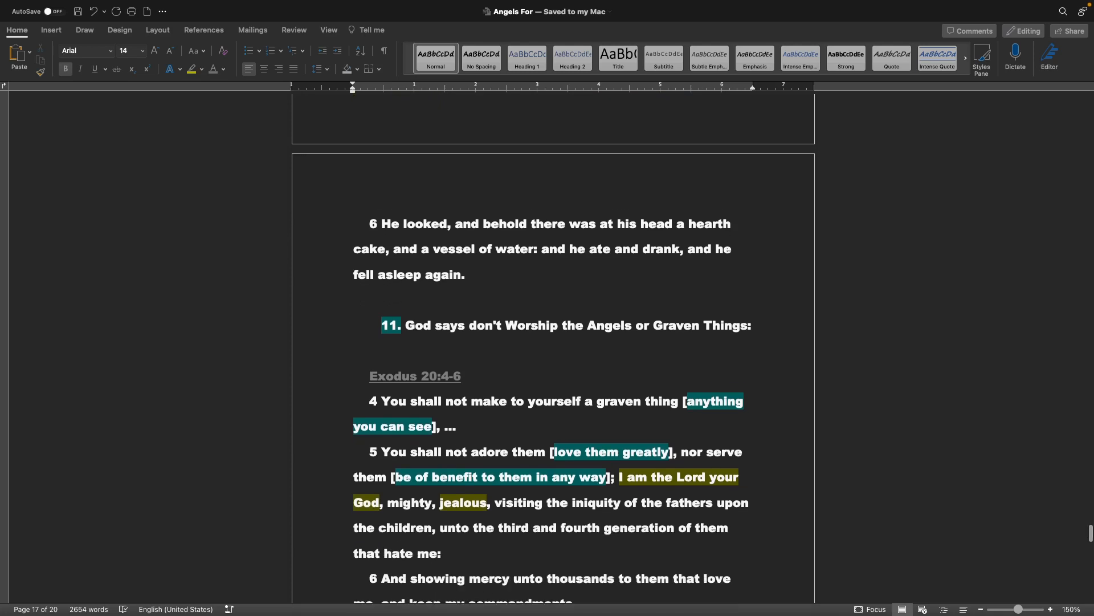
scroll("down", 3)
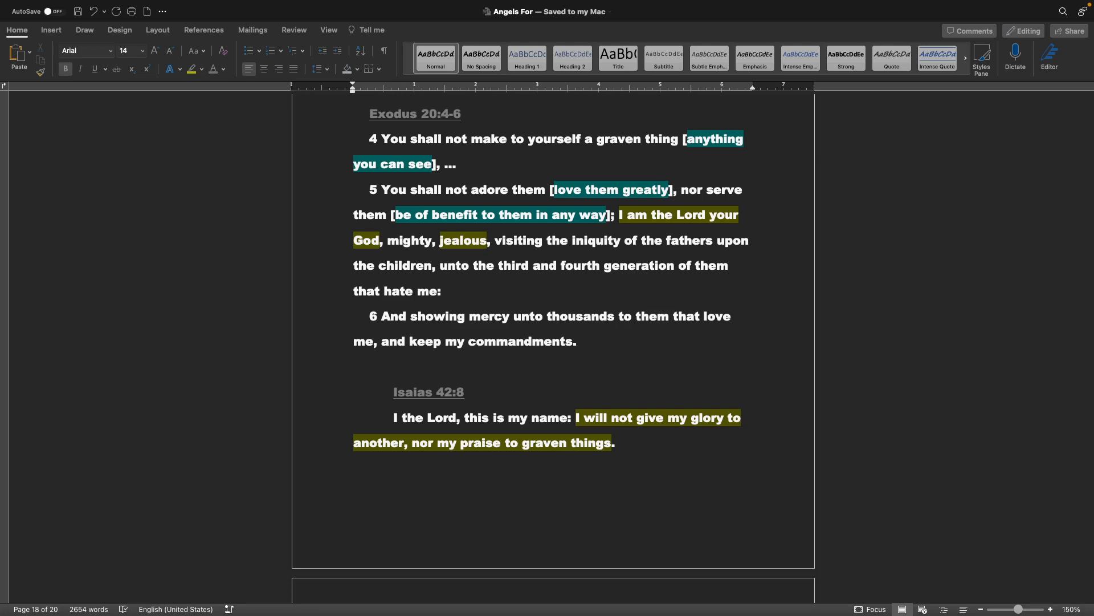
scroll("down", 3)
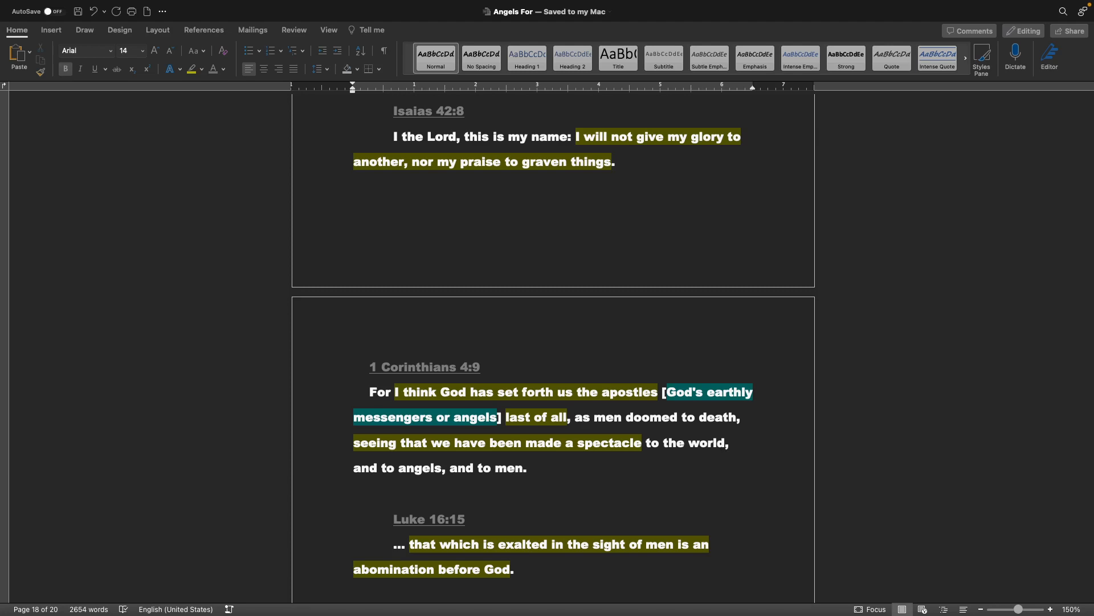
scroll("down", 3)
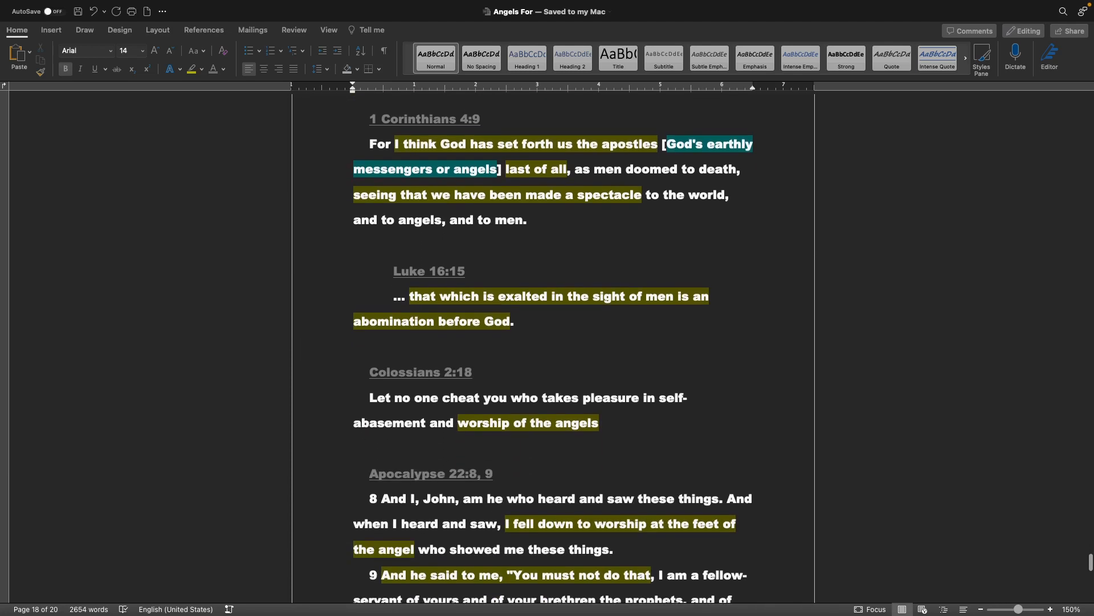
scroll("down", 3)
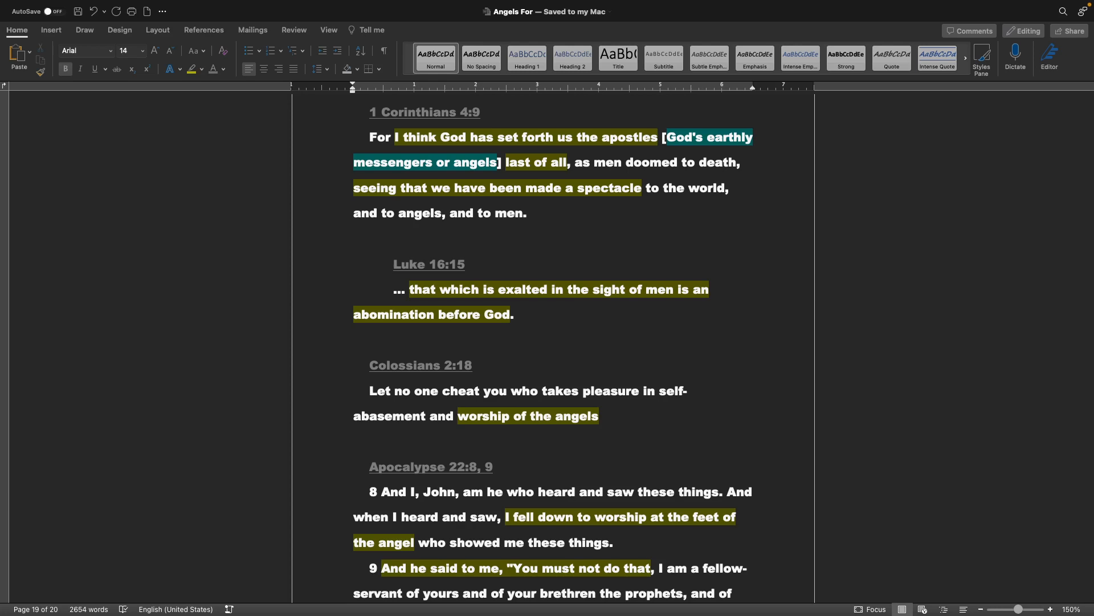
scroll("down", 3)
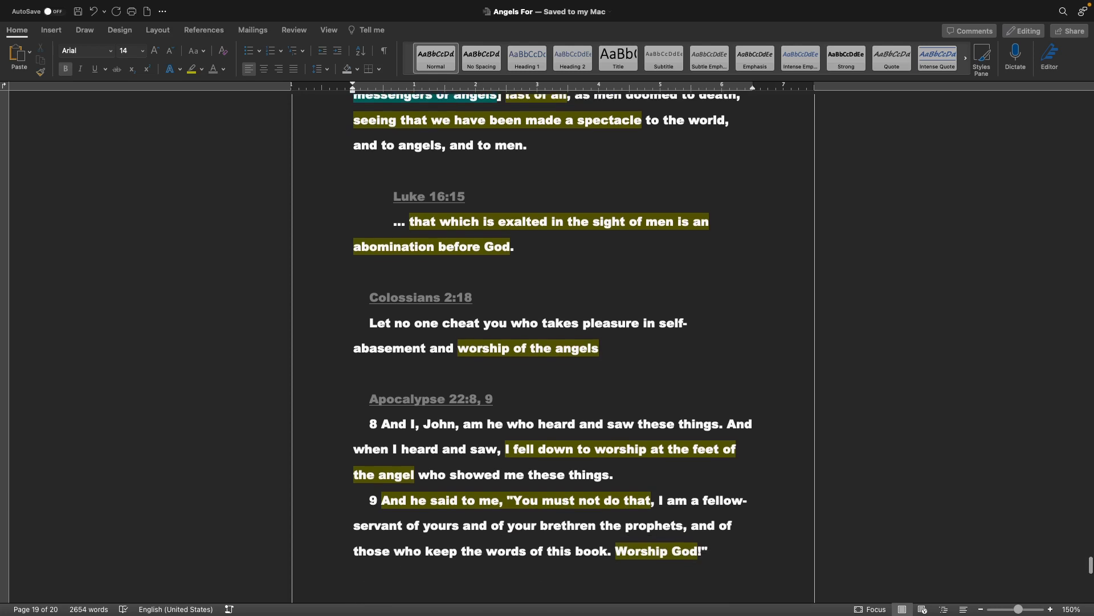
scroll("down", 3)
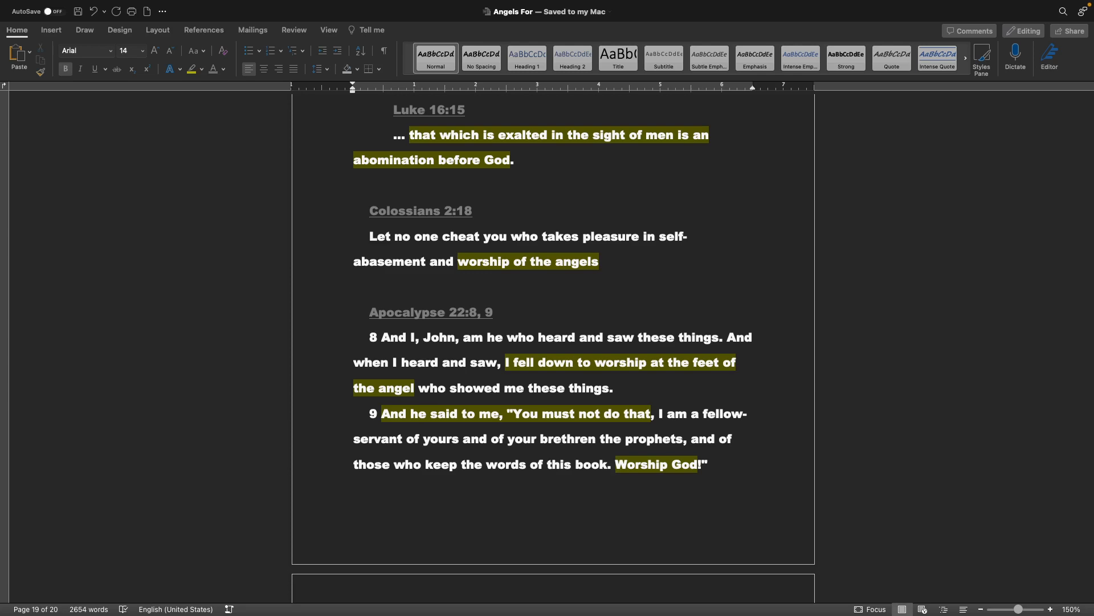
scroll("down", 3)
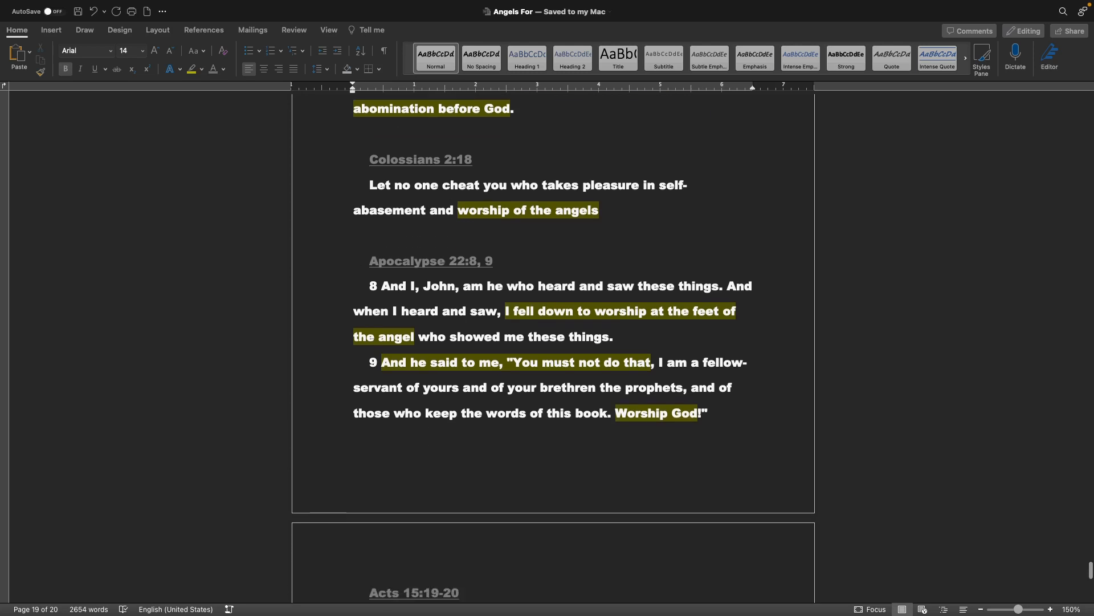
scroll("down", 3)
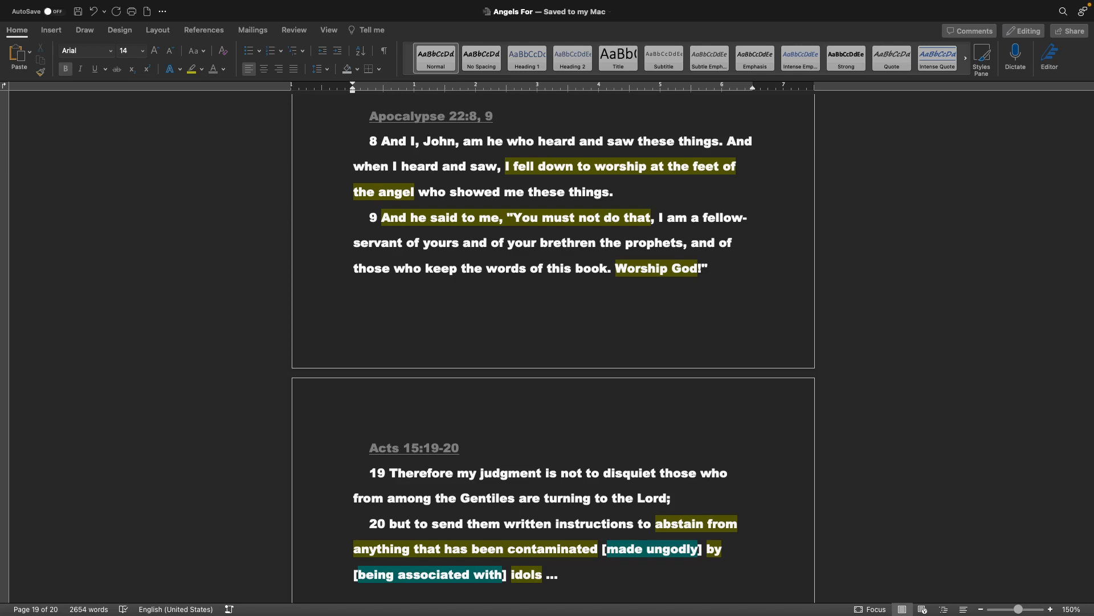
scroll("down", 3)
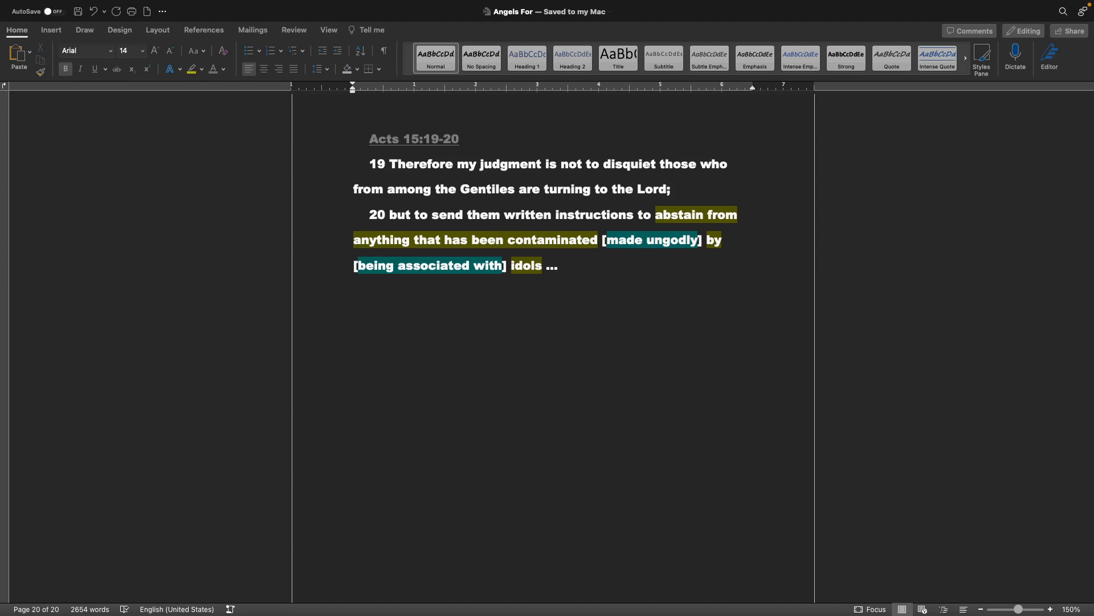
scroll("down", 3)
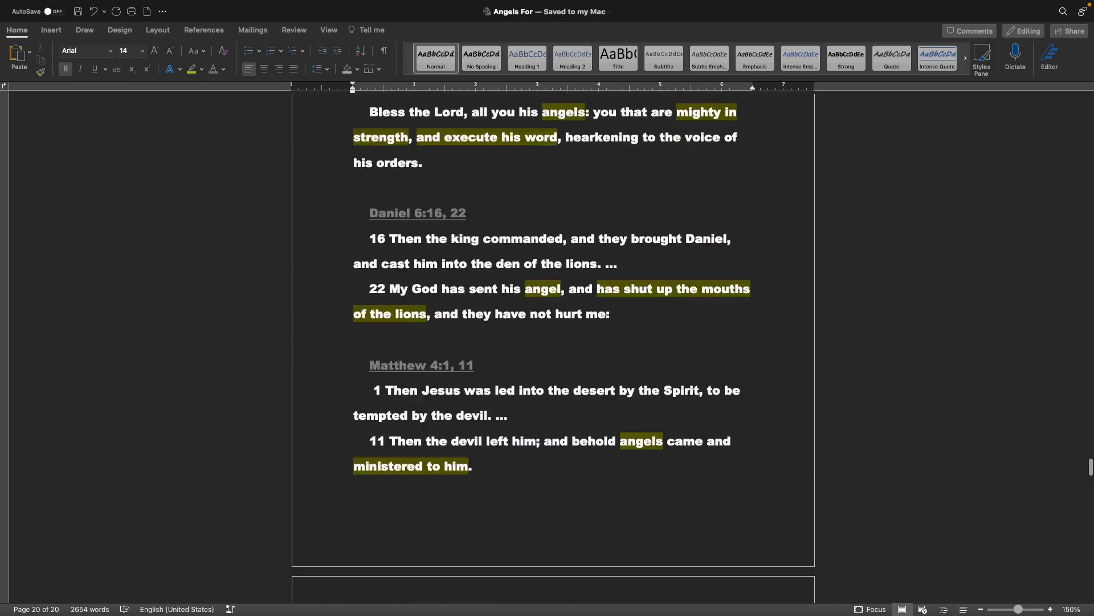
scroll("down", 3)
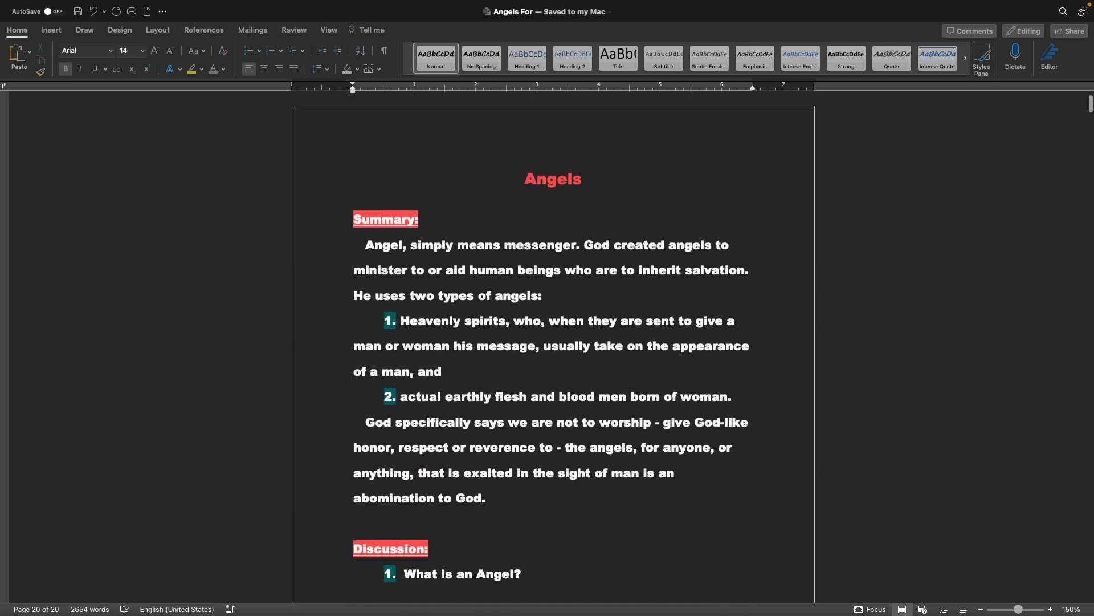
scroll("up", 3)
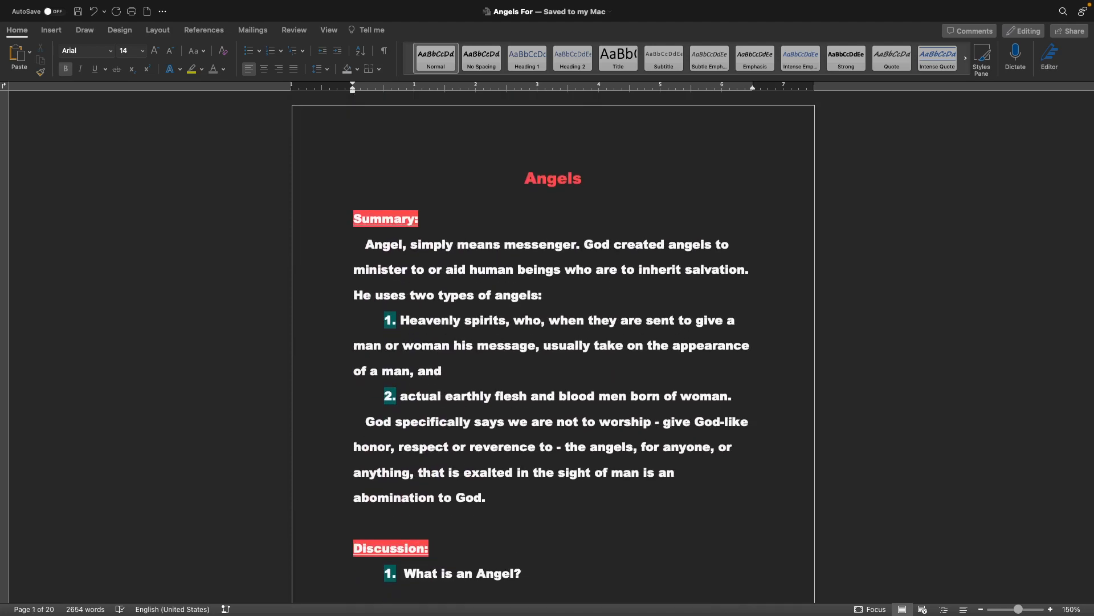